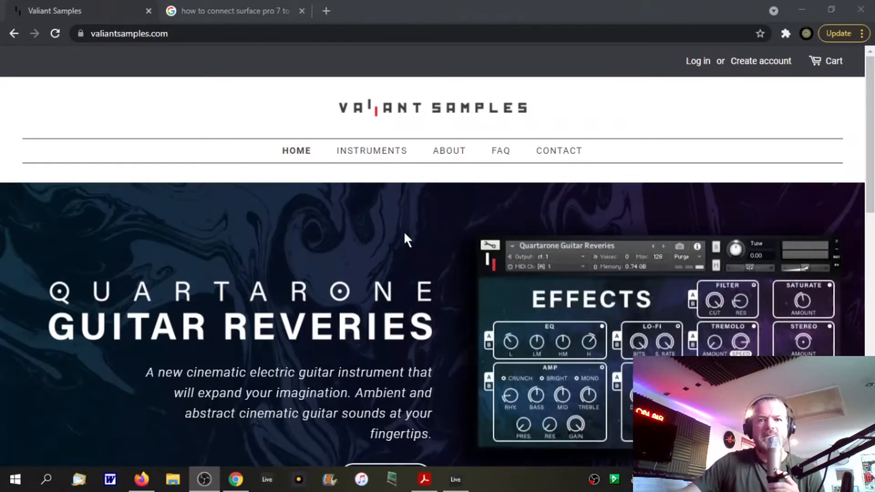
mouse_move(362, 81)
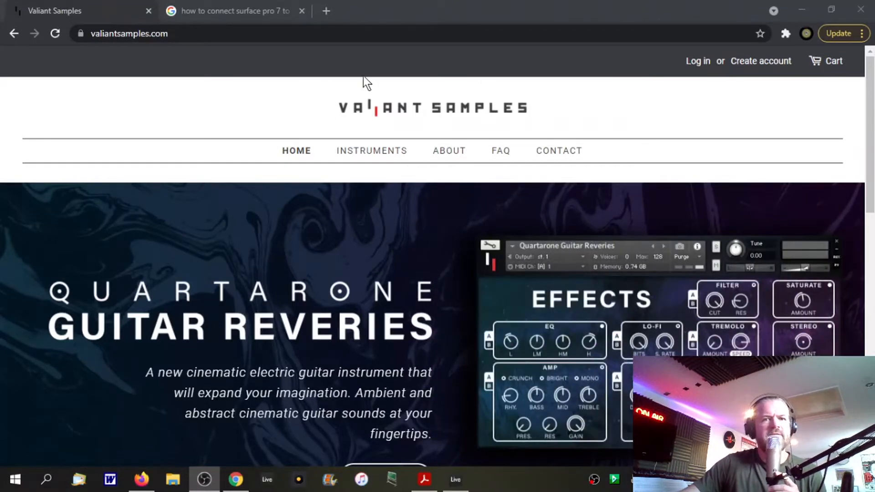
mouse_move(558, 150)
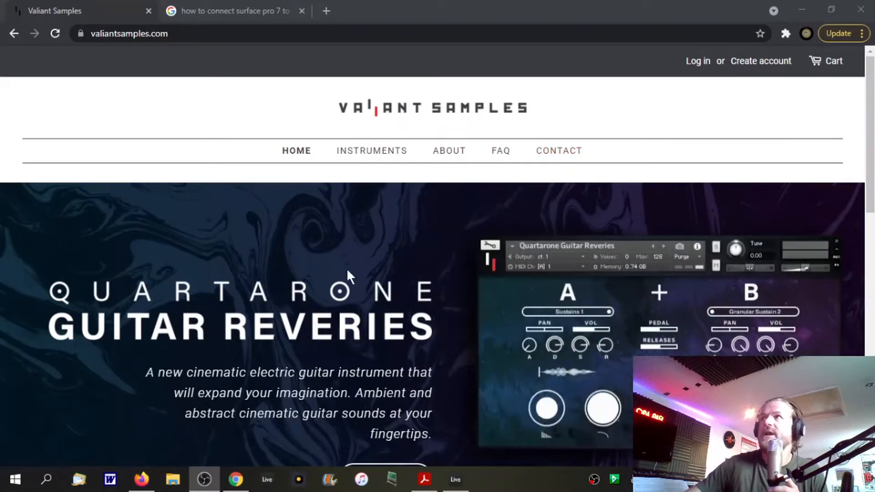
mouse_move(438, 335)
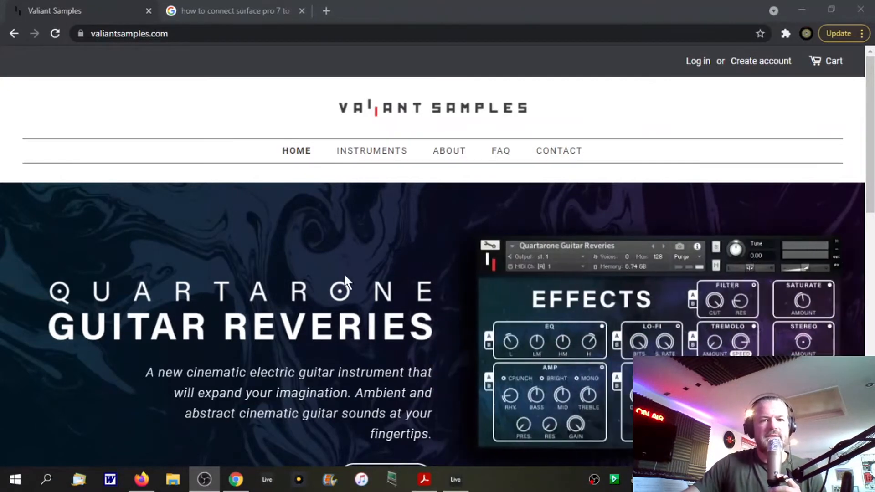
mouse_move(140, 296)
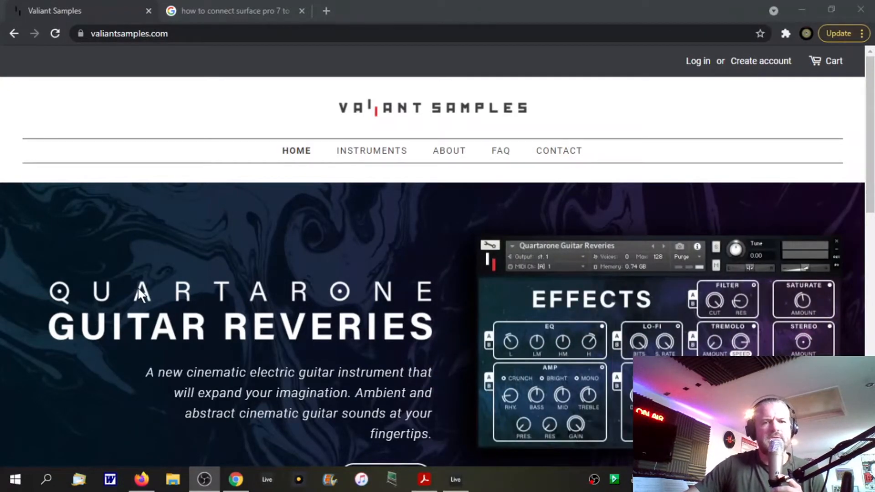
mouse_move(223, 268)
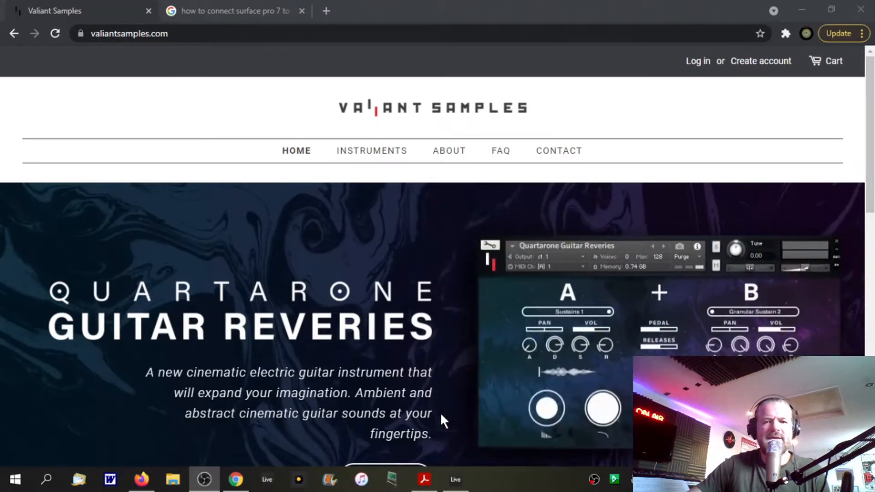
mouse_move(388, 194)
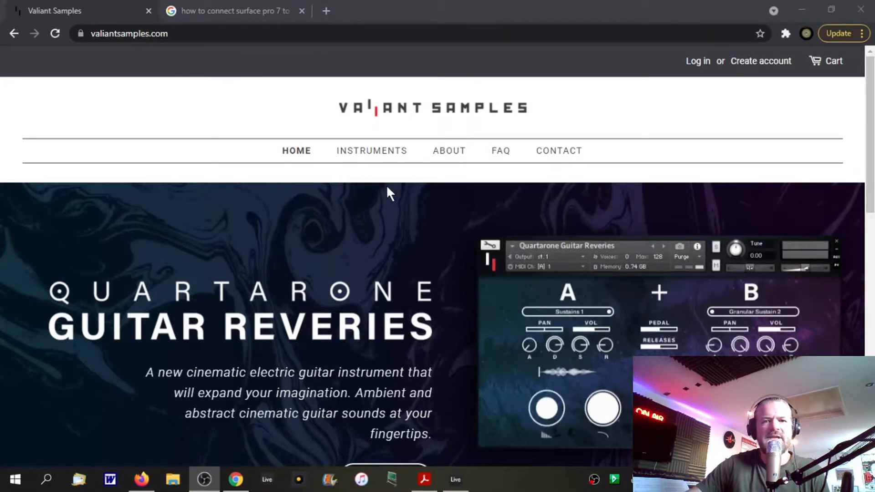
mouse_move(371, 150)
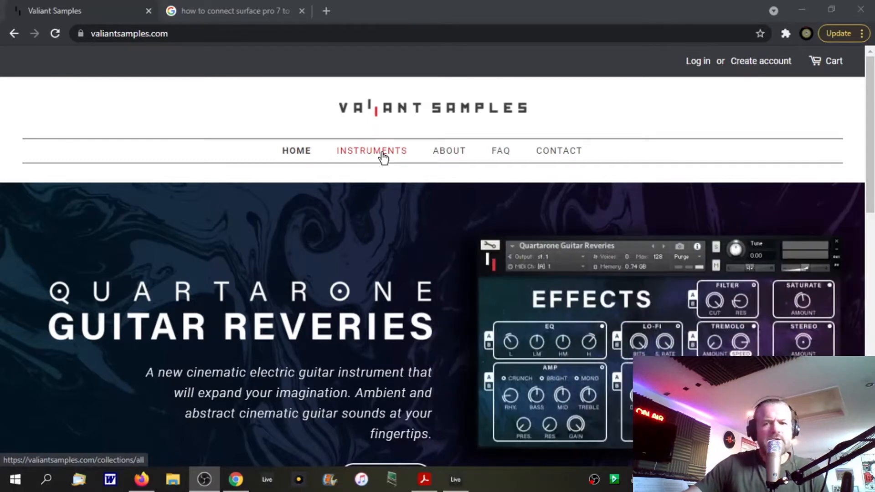
- Navigate to the Valiant Samples instruments catalogue listing Quartarone Guitar Reveries at $79.00
click(371, 150)
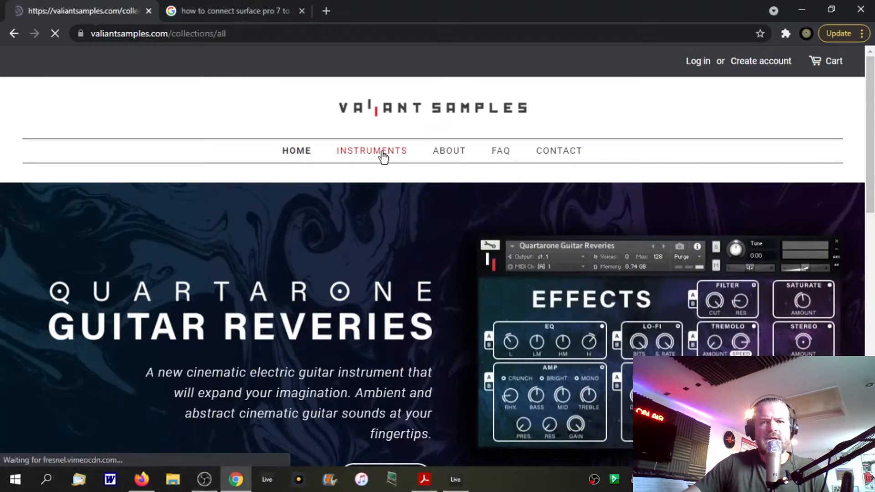
click(370, 151)
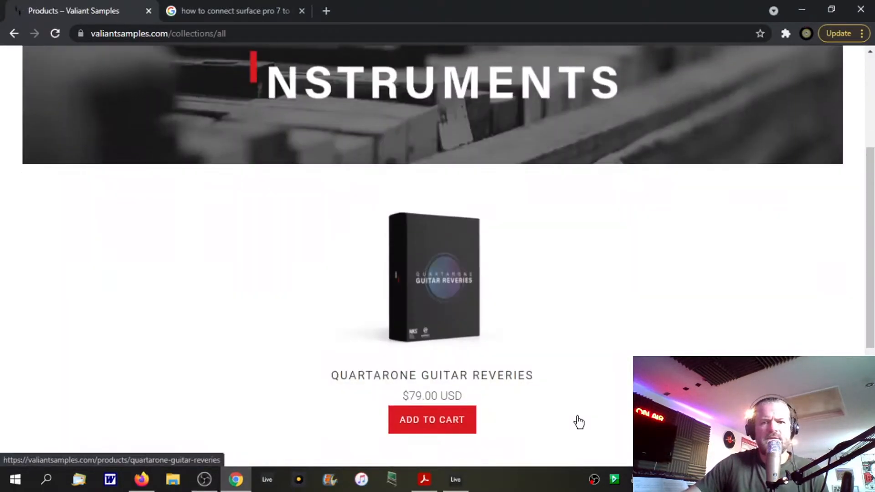
mouse_move(456, 281)
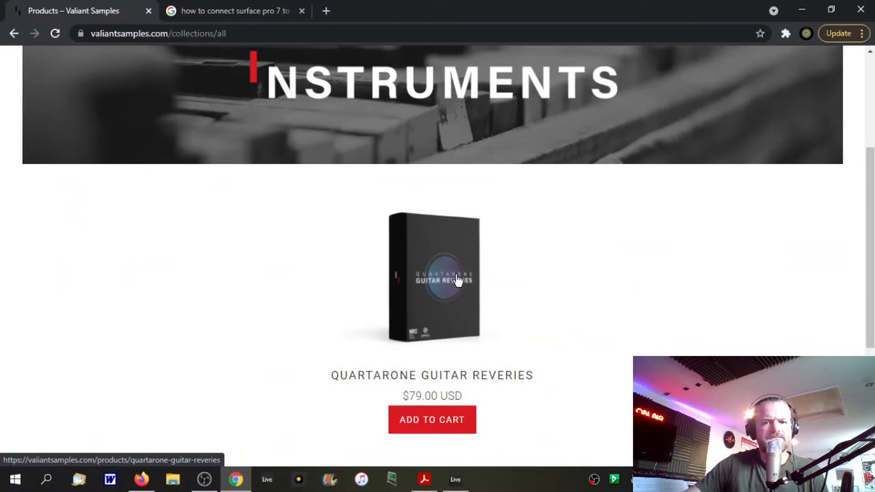
mouse_move(487, 425)
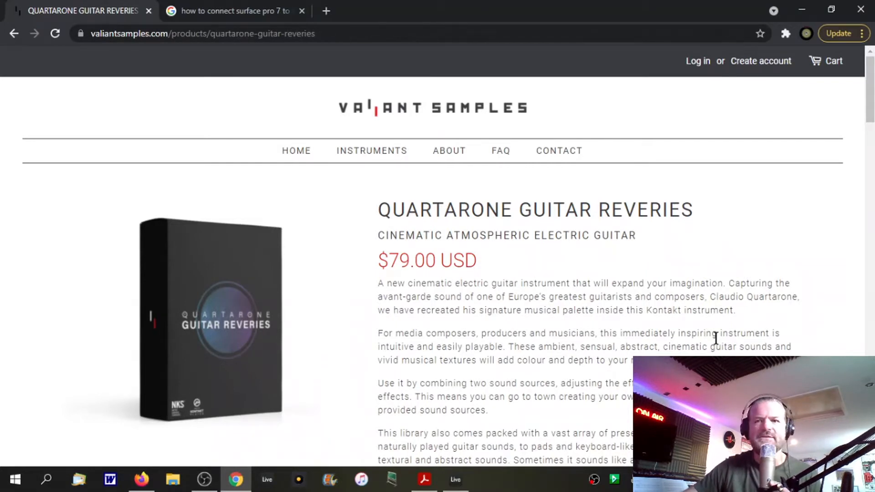
mouse_move(732, 316)
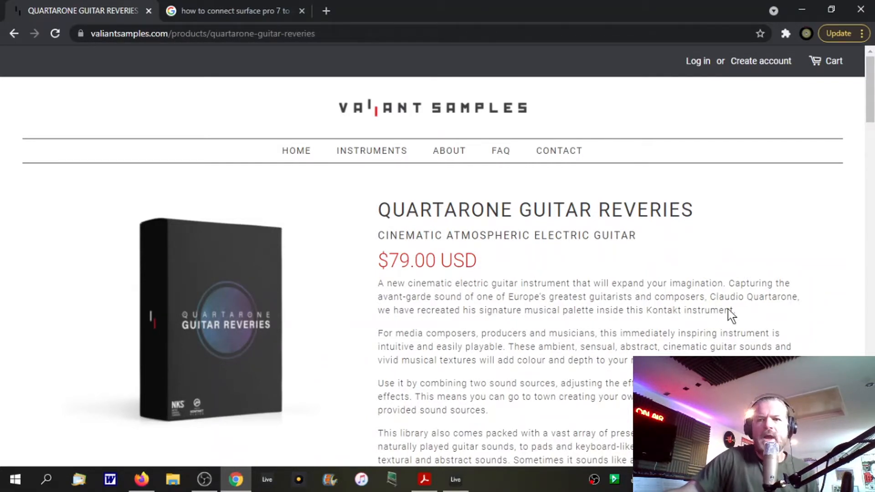
mouse_move(806, 34)
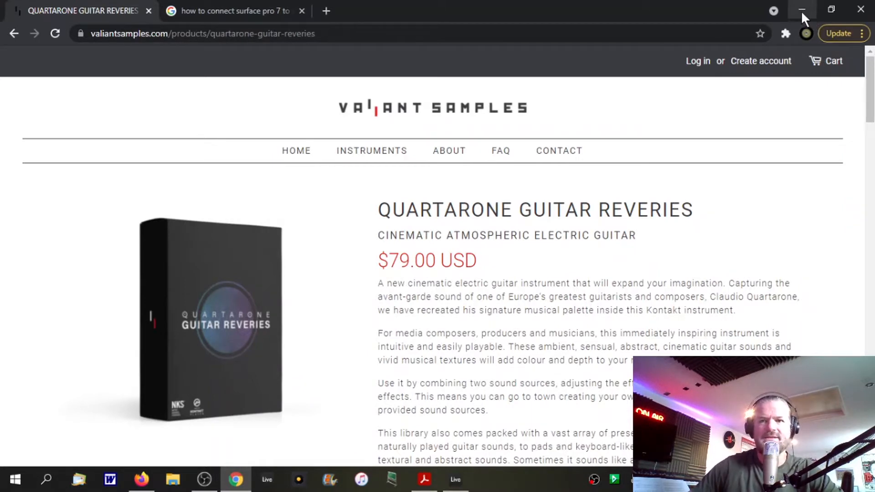
mouse_move(803, 10)
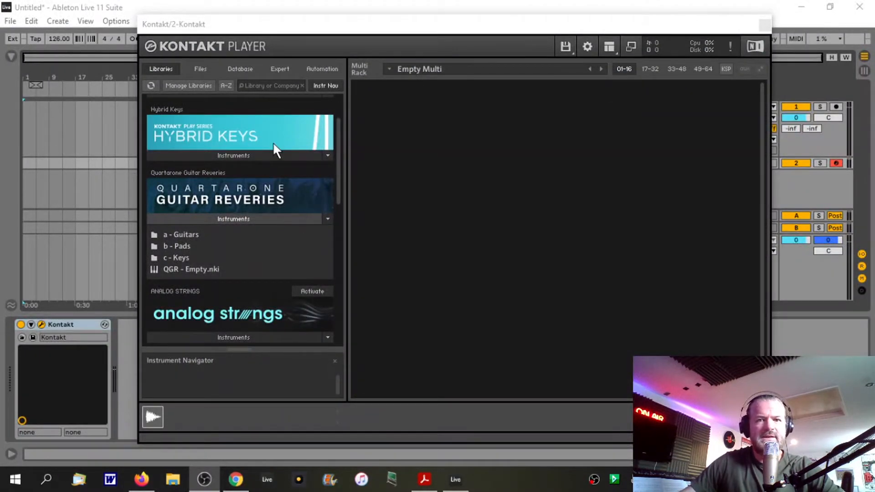
mouse_move(341, 184)
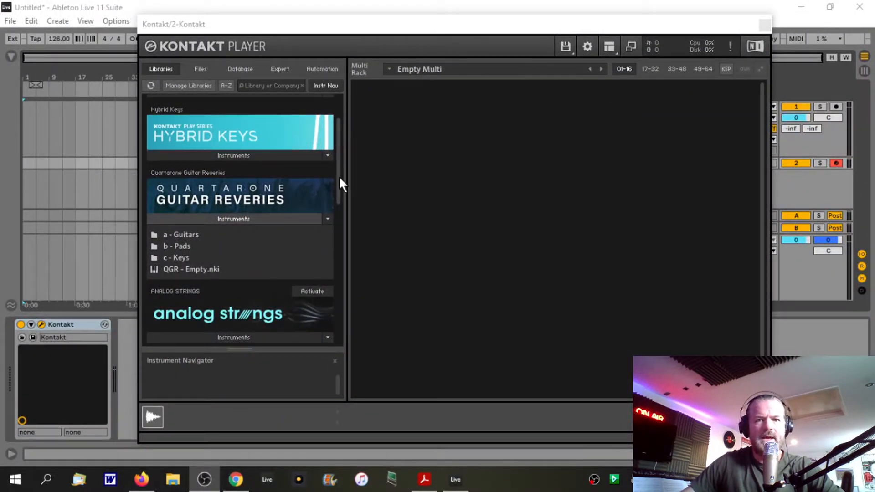
- Scroll the Libraries list to the Quartarone Guitar Reveries library and its 'a - Guitars' folder
scroll(down, 3)
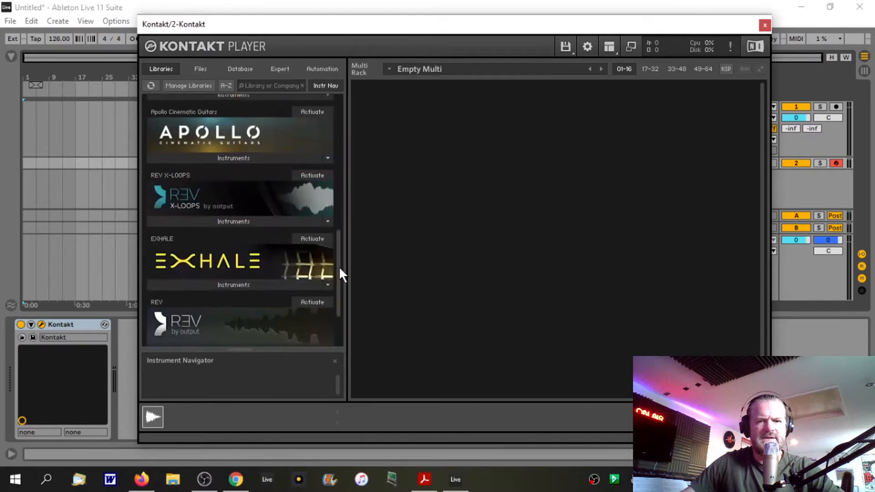
scroll(up, 3)
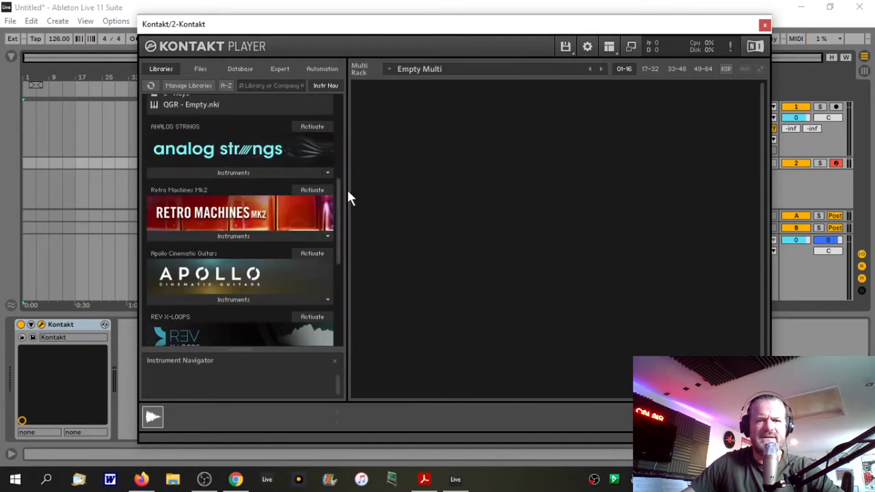
scroll(up, 3)
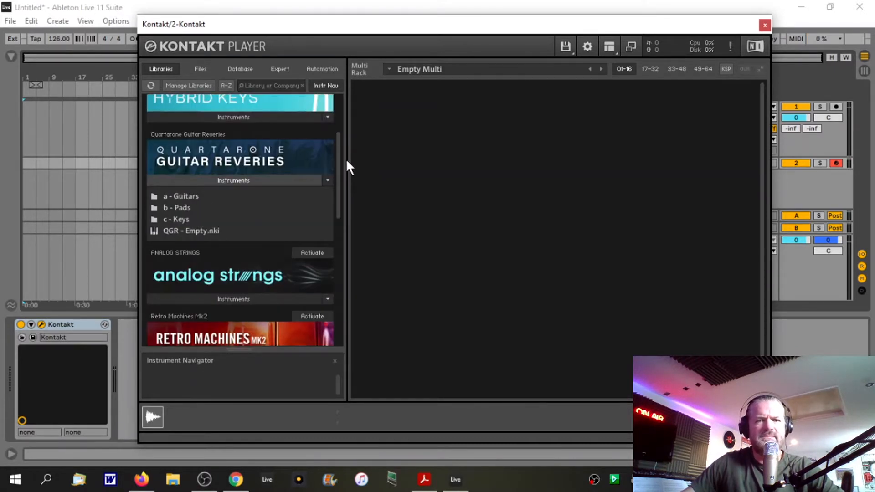
scroll(up, 3)
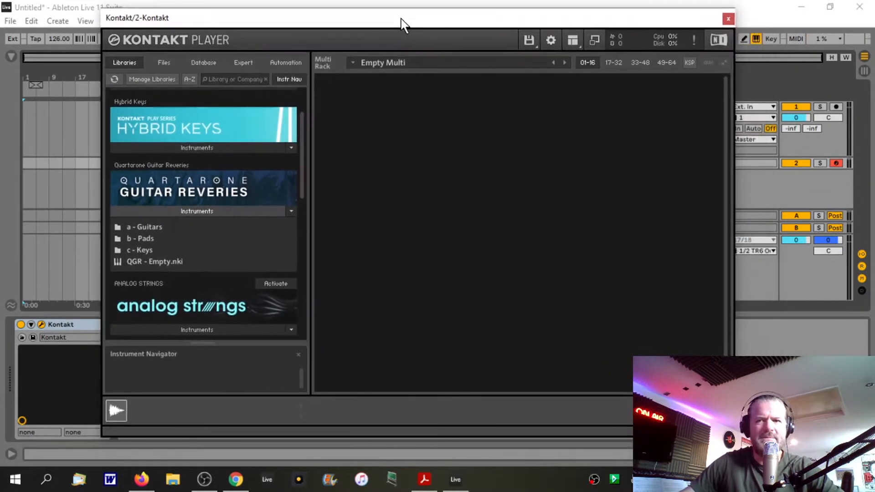
mouse_move(197, 211)
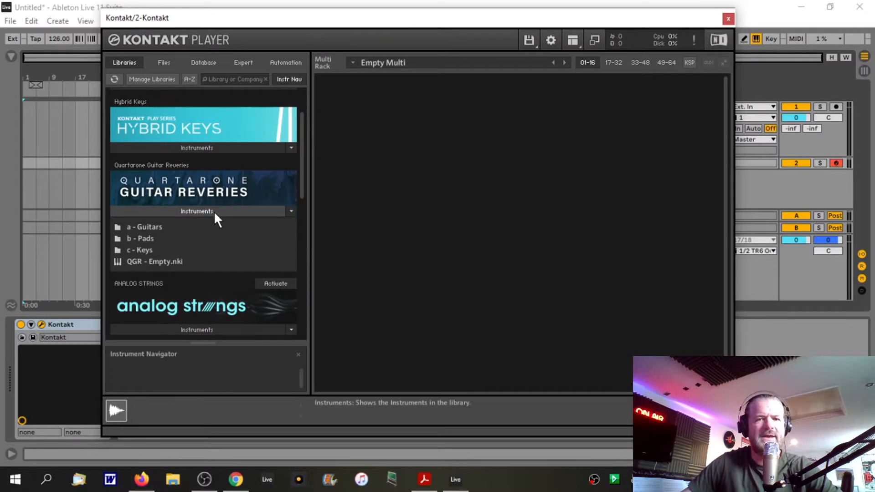
mouse_move(237, 195)
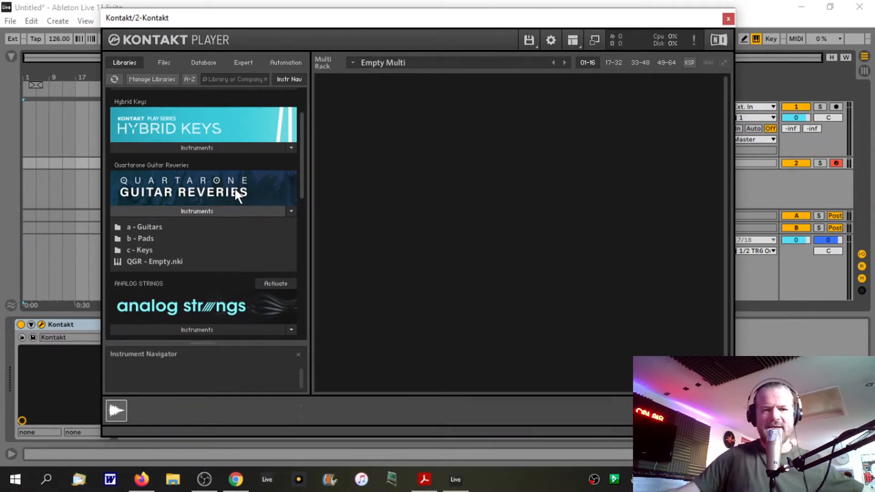
mouse_move(234, 239)
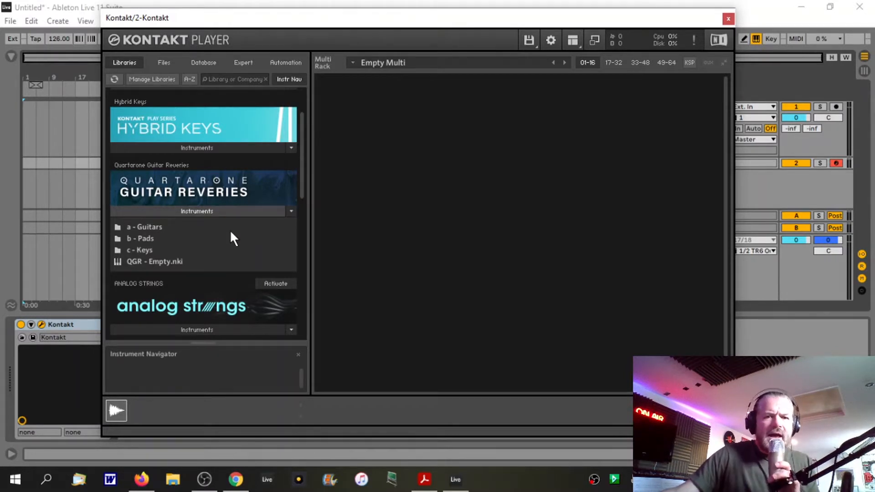
mouse_move(173, 241)
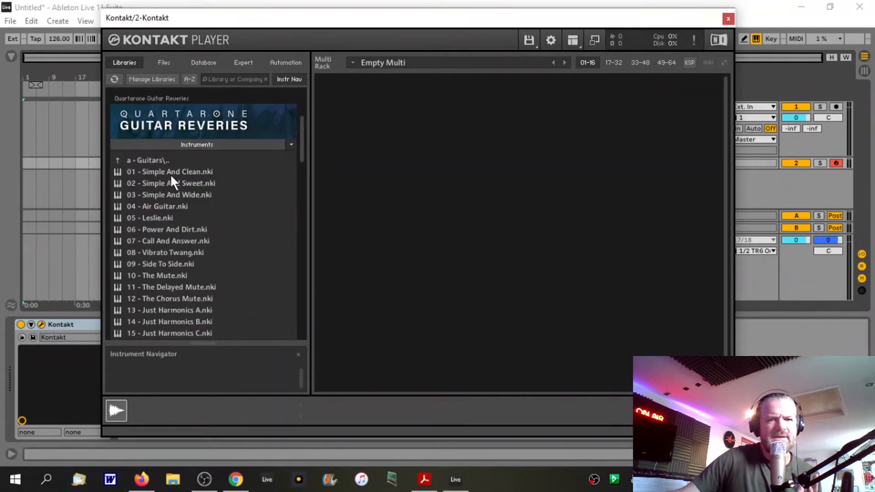
- Load '01 - Simple And Clean.nki' into the Multi Rack
click(169, 171)
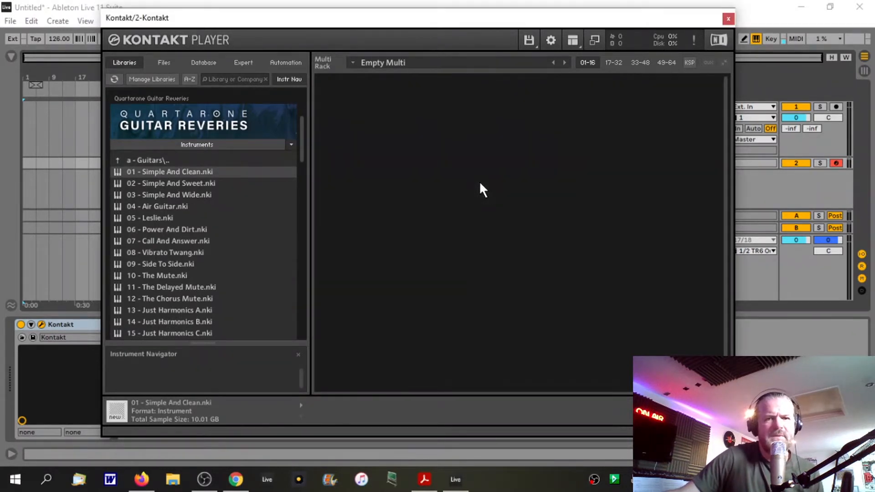
mouse_move(731, 240)
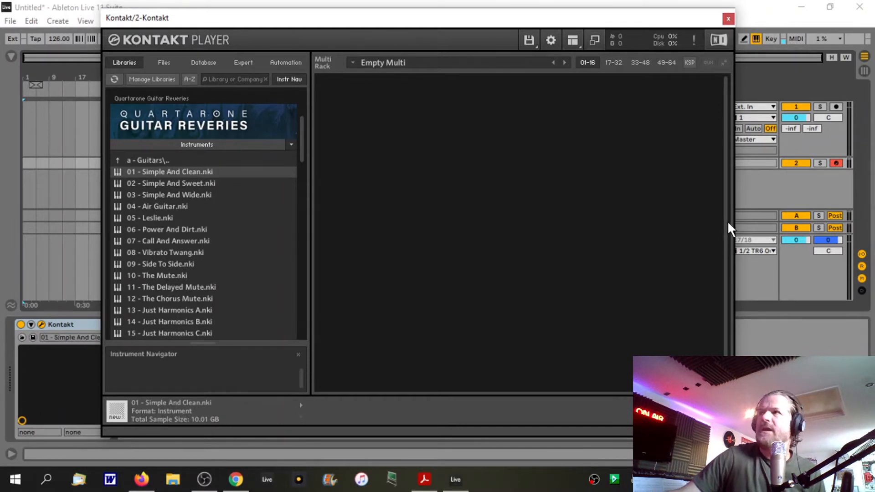
double_click(170, 171)
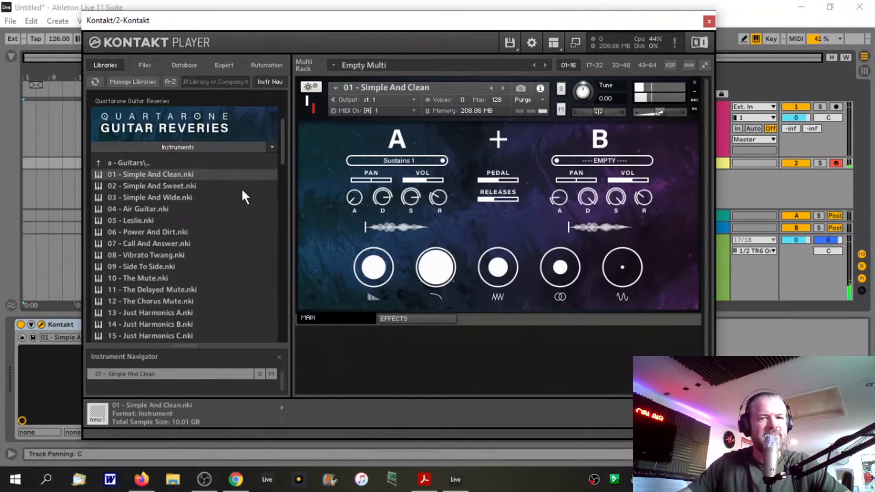
mouse_move(502, 90)
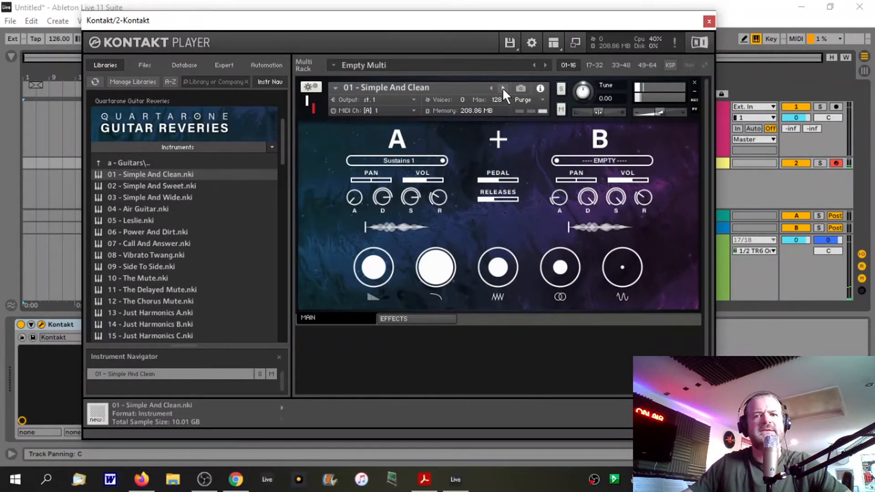
- Step to the next preset, '02 - Simple And Sweet', with the next-instrument arrow
click(502, 87)
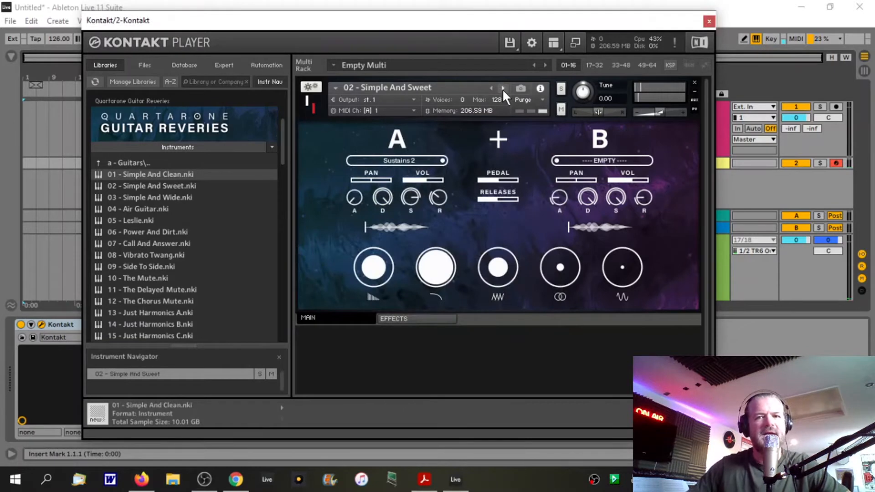
mouse_move(390, 162)
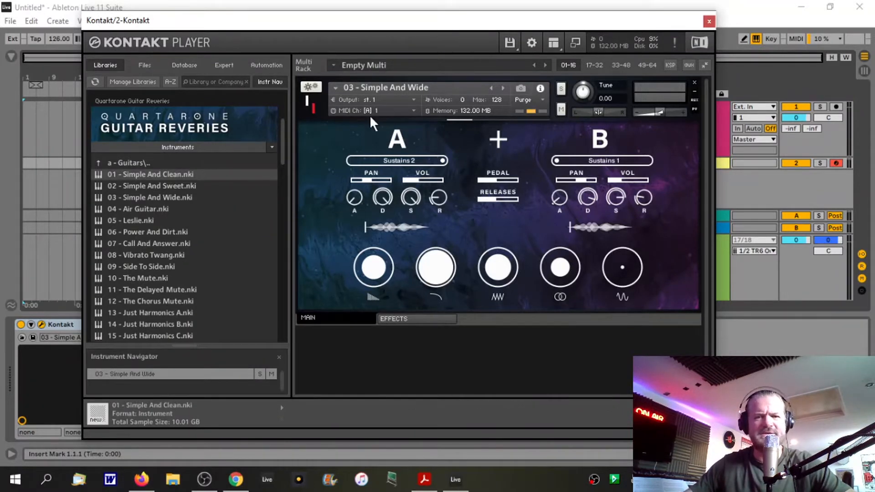
mouse_move(578, 273)
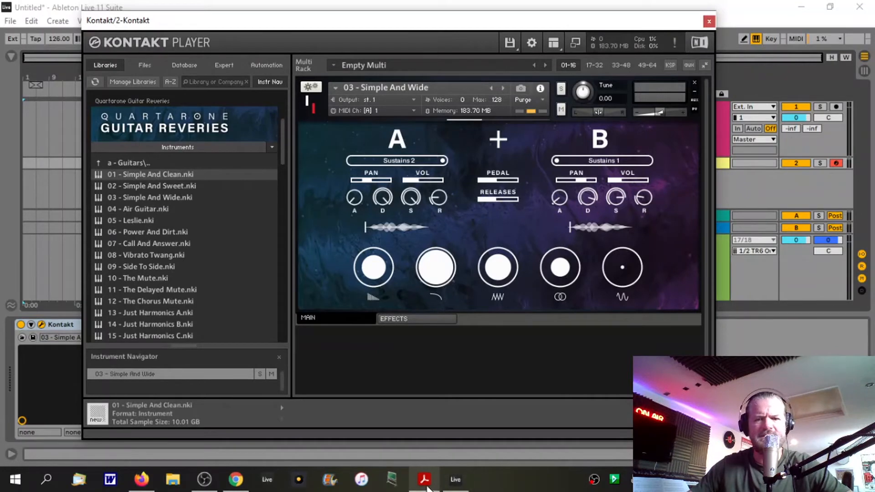
- View the Guitar Reveries manual's Sound Sources overview in Acrobat, then return to Kontakt
click(423, 479)
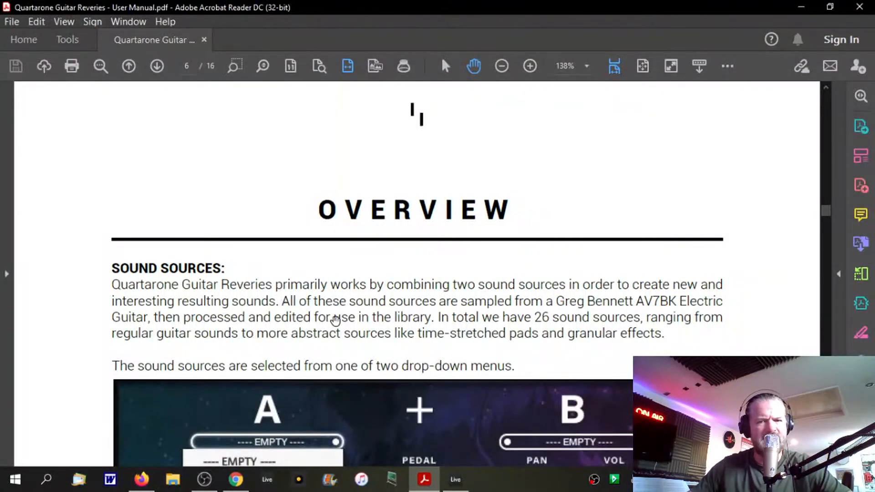
mouse_move(622, 300)
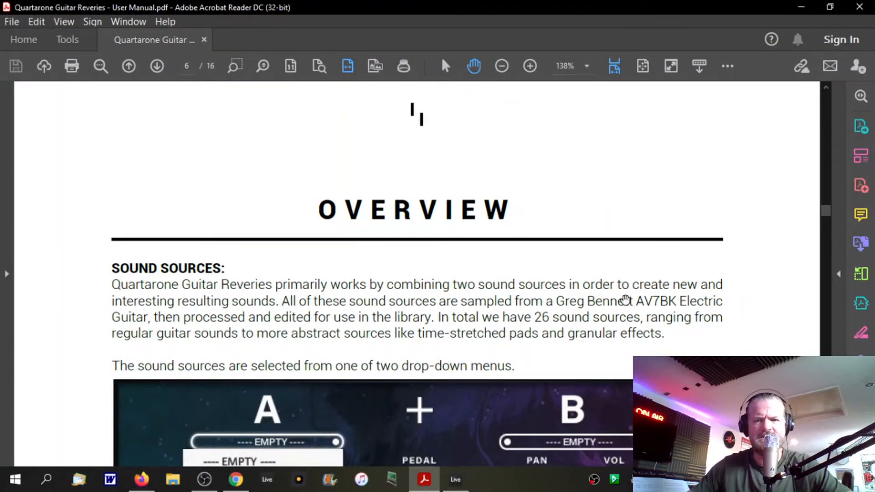
mouse_move(254, 308)
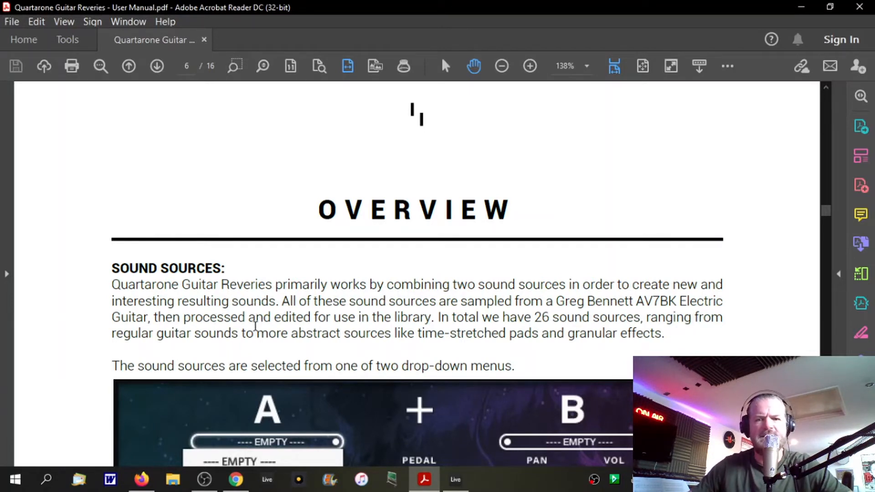
mouse_move(624, 331)
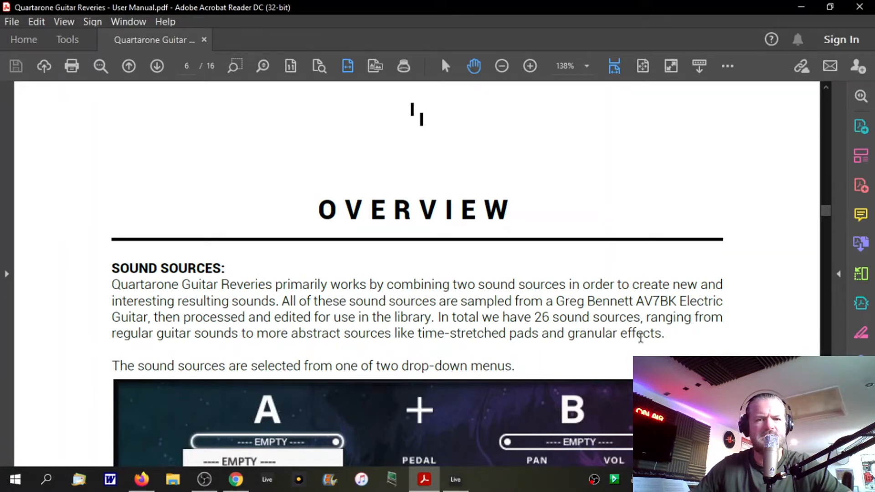
mouse_move(636, 340)
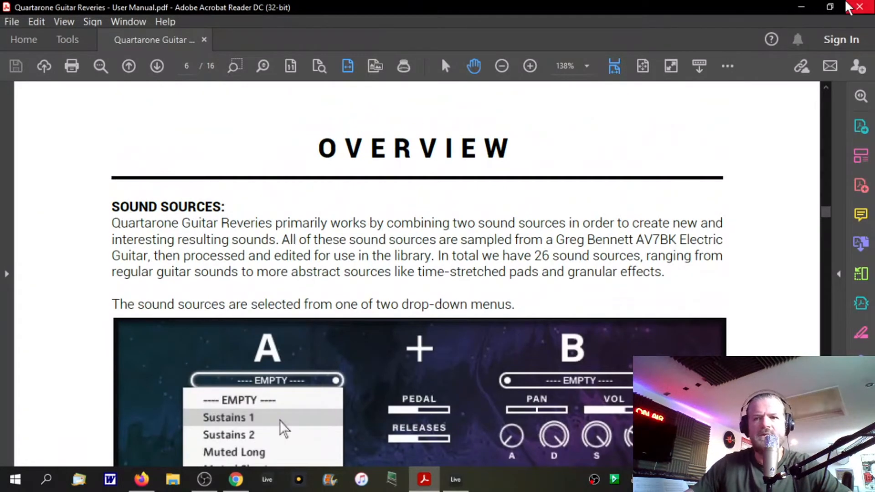
click(455, 479)
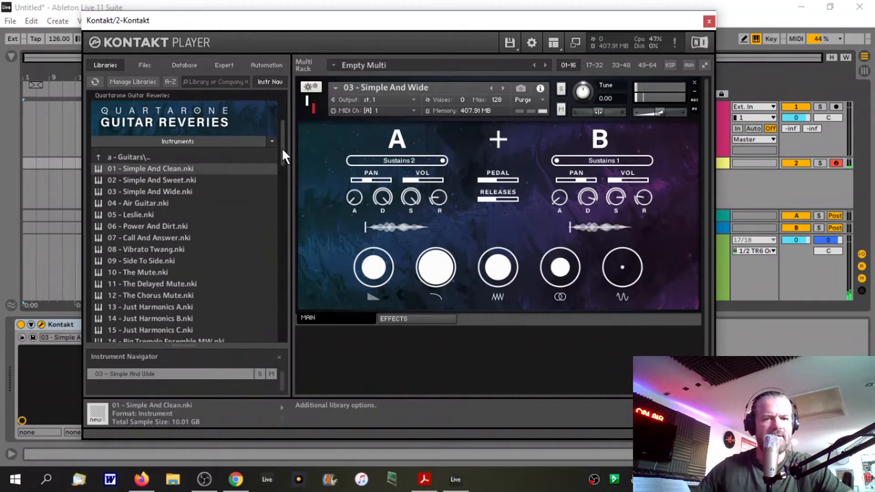
- Scroll the instrument list to the later Guitar Reveries presets around 19–40
scroll(down, 3)
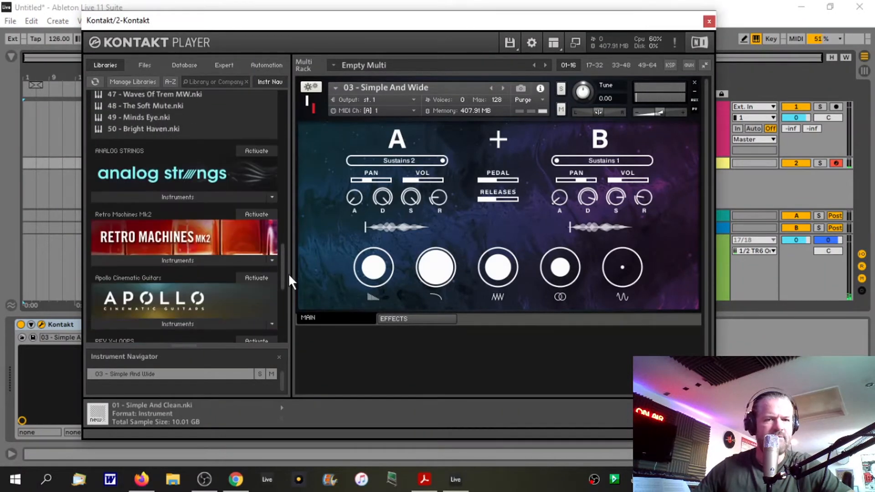
scroll(up, 3)
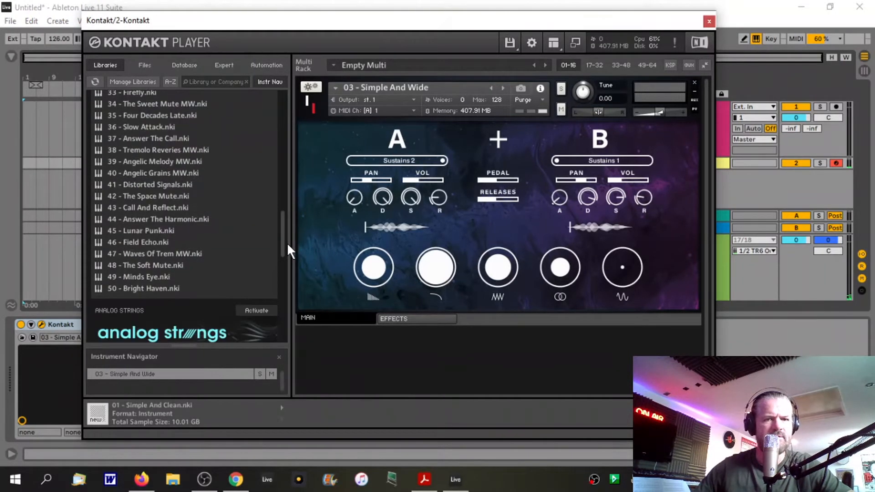
scroll(up, 3)
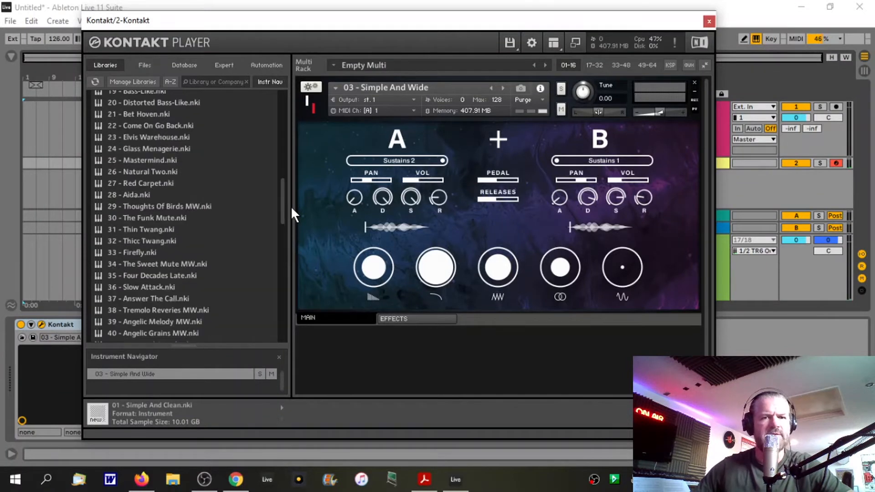
mouse_move(174, 203)
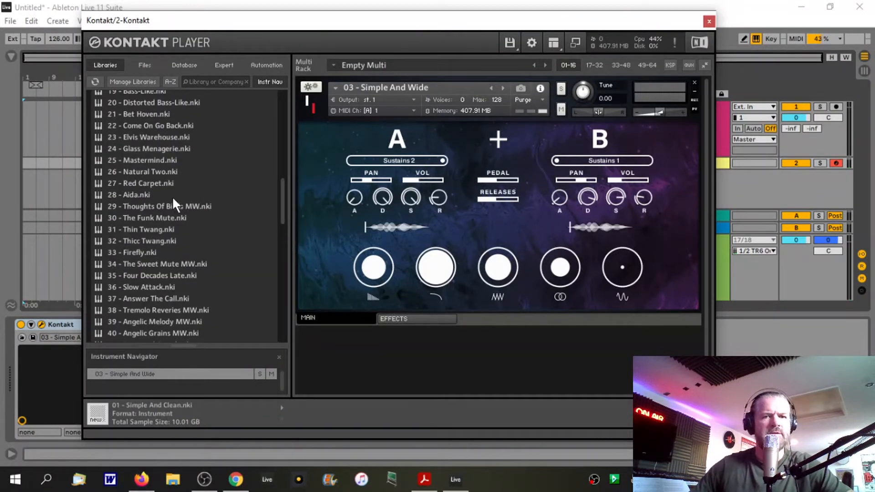
mouse_move(176, 209)
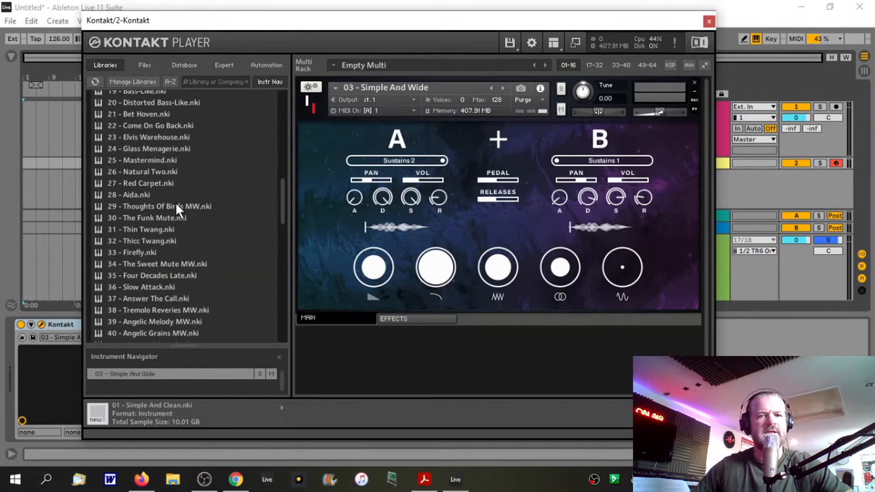
- Load '29 - Thoughts Of Birds MW.nki' as the only instrument, Sustains 1 with Tremolos MW
double_click(159, 206)
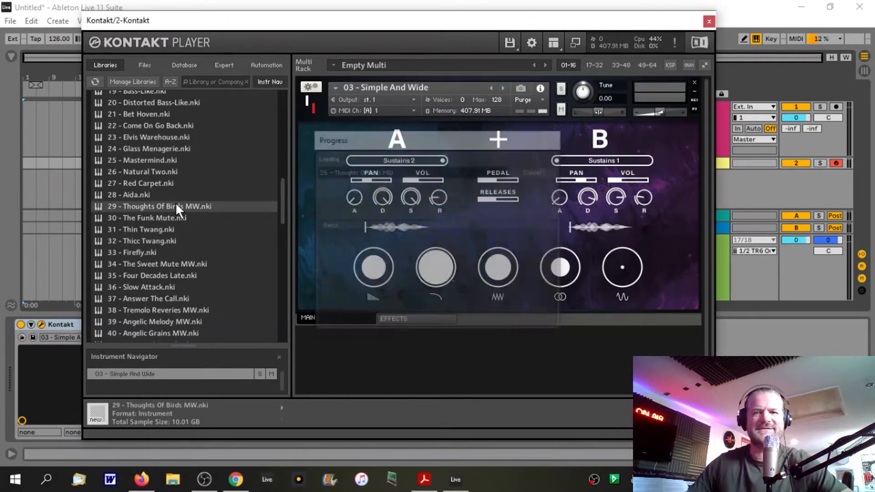
double_click(158, 206)
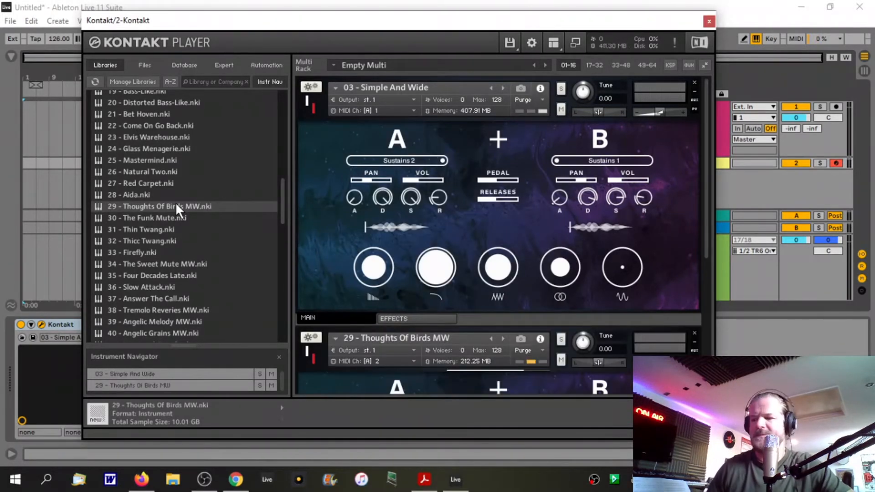
double_click(158, 206)
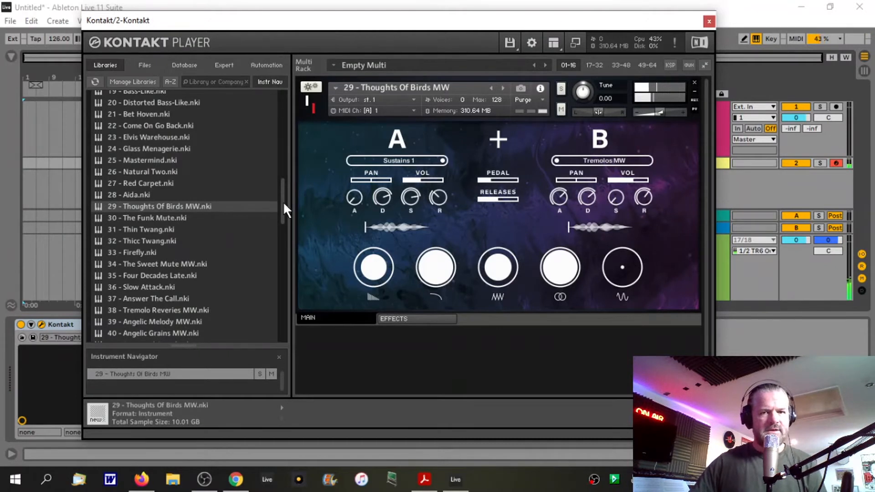
- Load '40 - Angelic Grains MW.nki' in place of Thoughts Of Birds, Sustains 1 with Granular Pad 2 MW
scroll(down, 3)
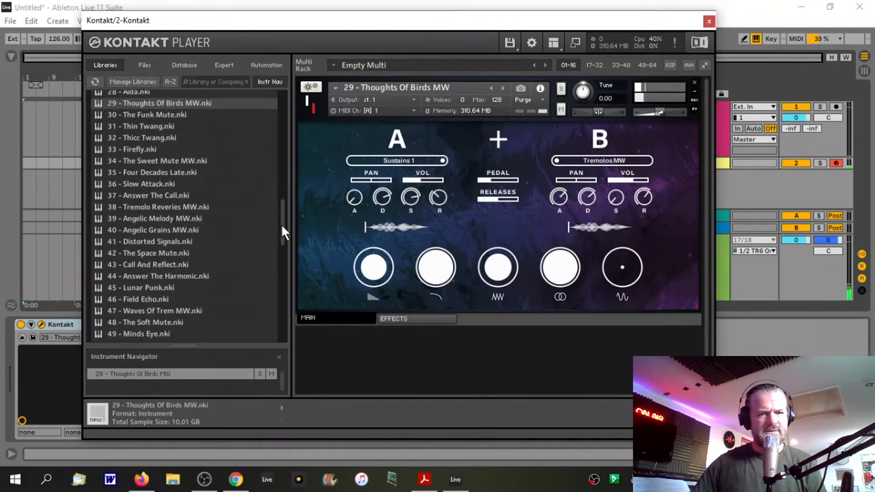
scroll(down, 3)
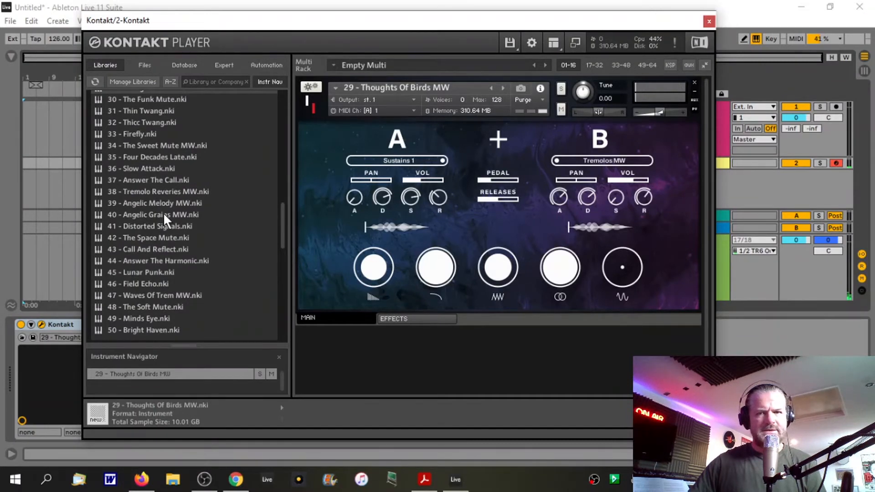
double_click(151, 215)
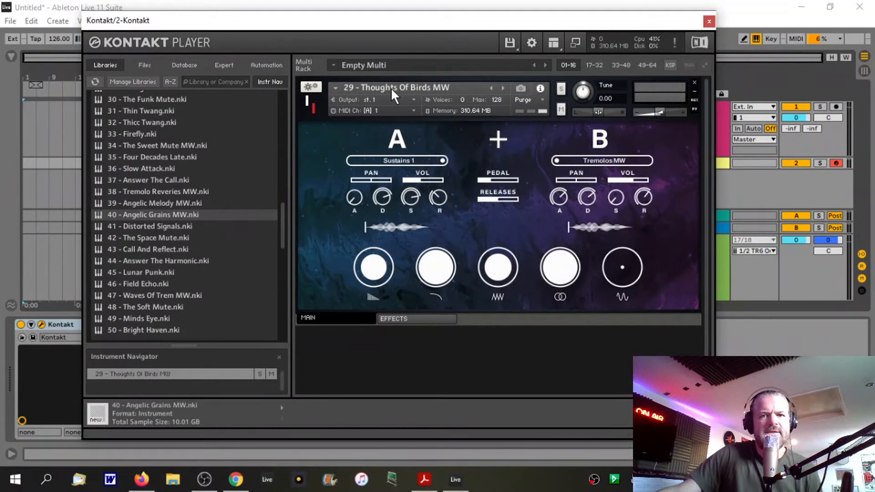
double_click(152, 214)
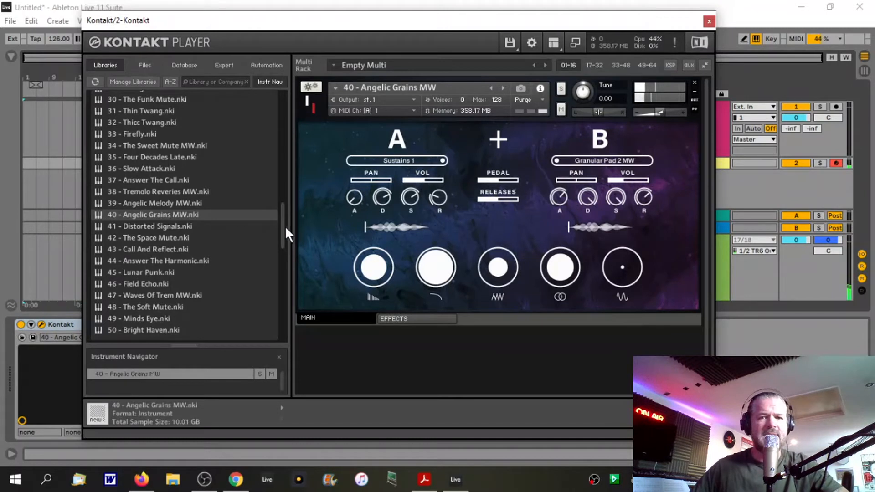
scroll(up, 3)
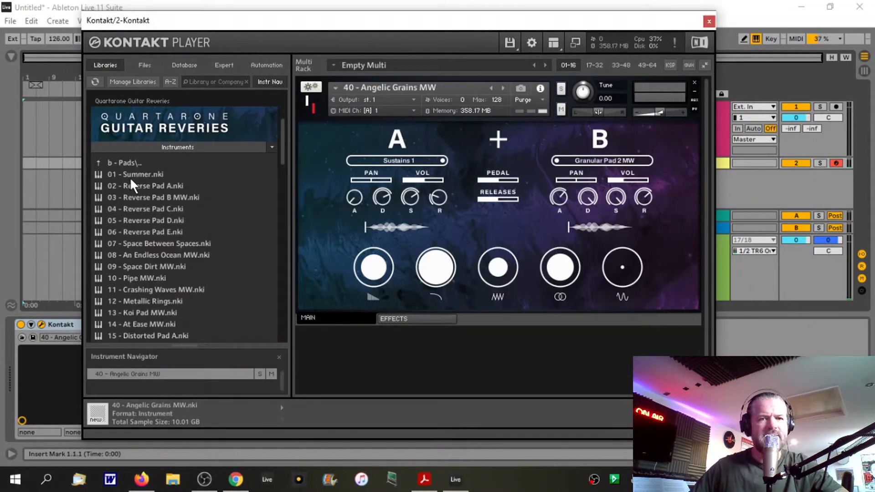
mouse_move(305, 212)
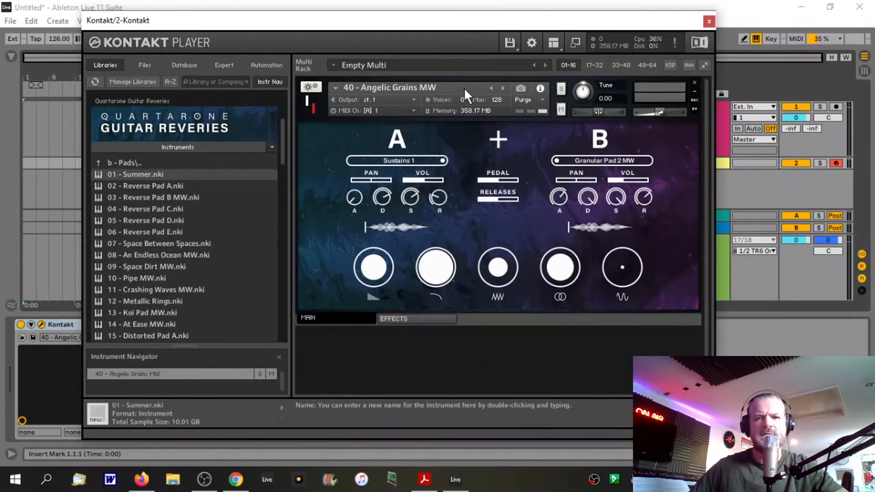
mouse_move(391, 94)
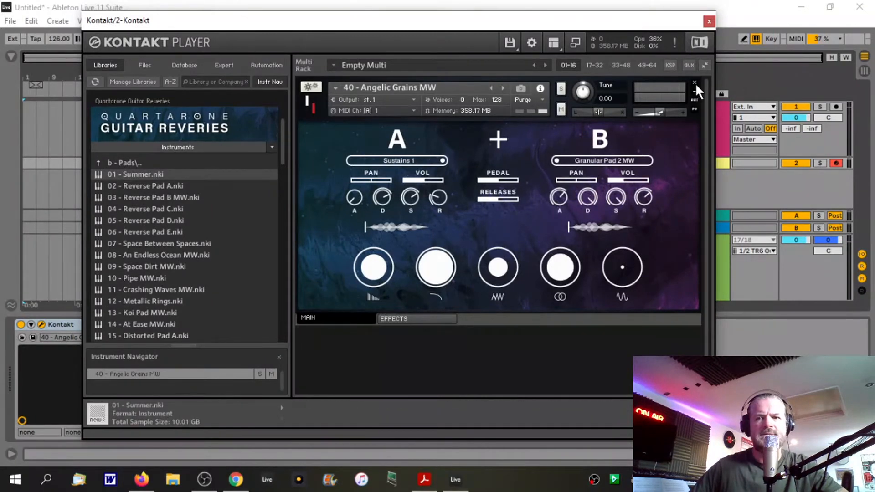
mouse_move(698, 92)
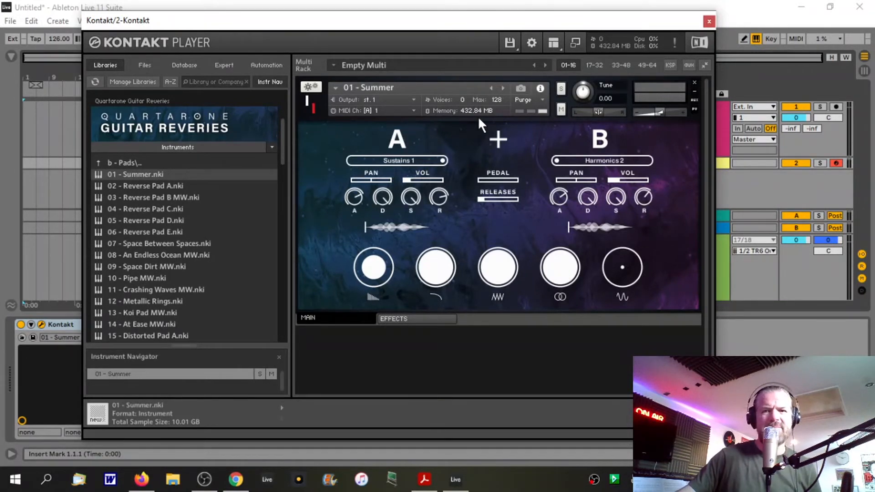
mouse_move(481, 130)
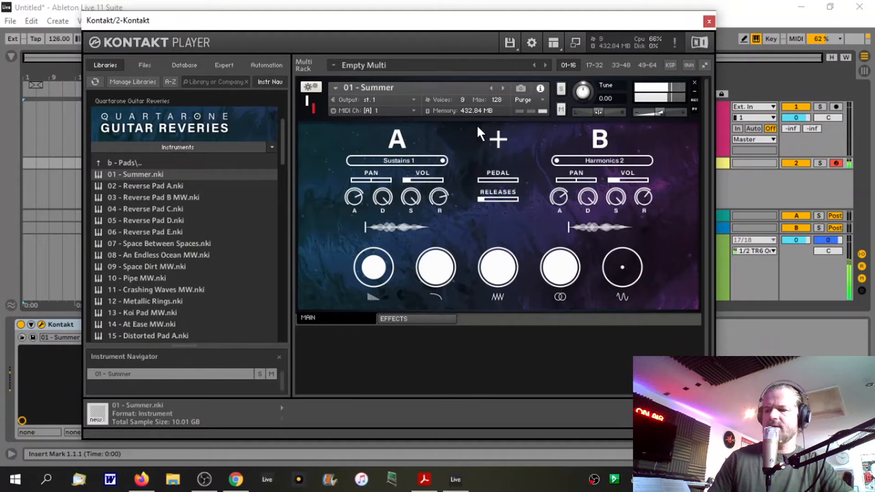
mouse_move(474, 134)
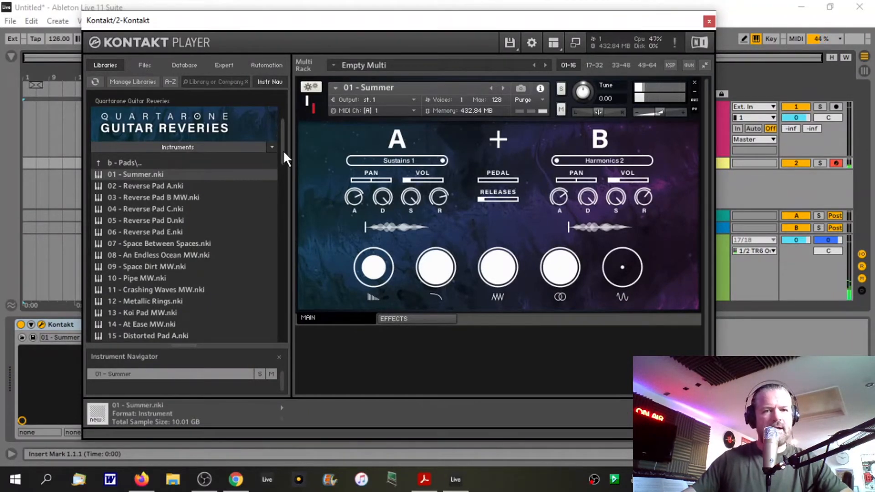
- Load '08 - An Endless Ocean MW.nki' into the rack in place of Summer
click(159, 255)
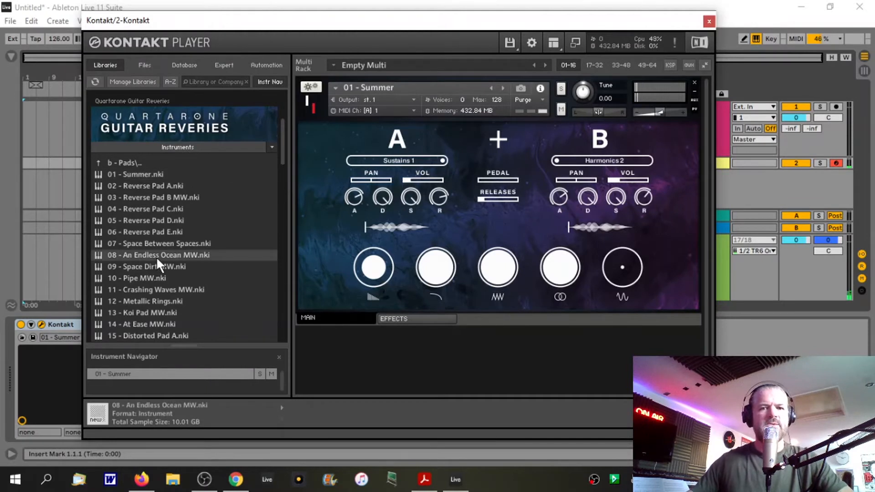
mouse_move(400, 94)
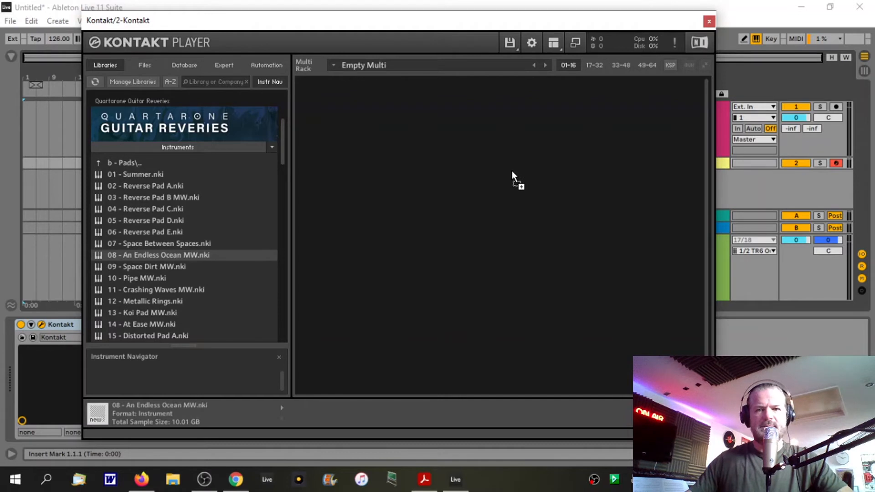
double_click(157, 255)
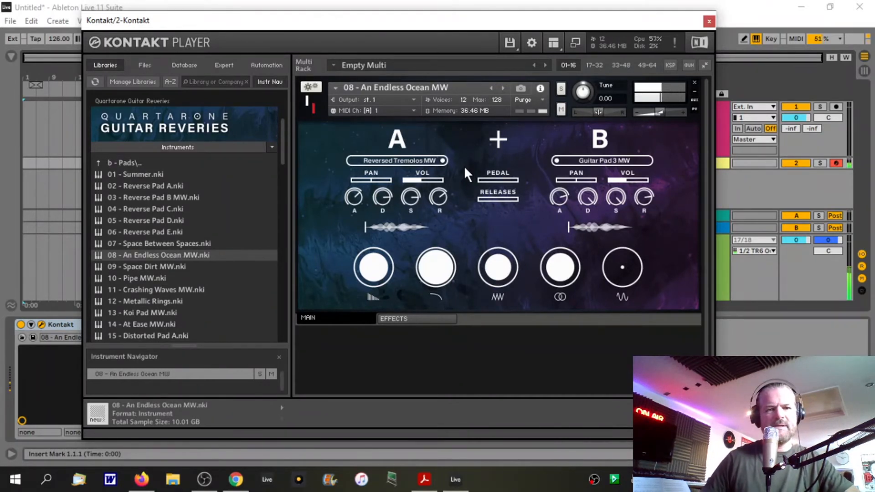
mouse_move(458, 176)
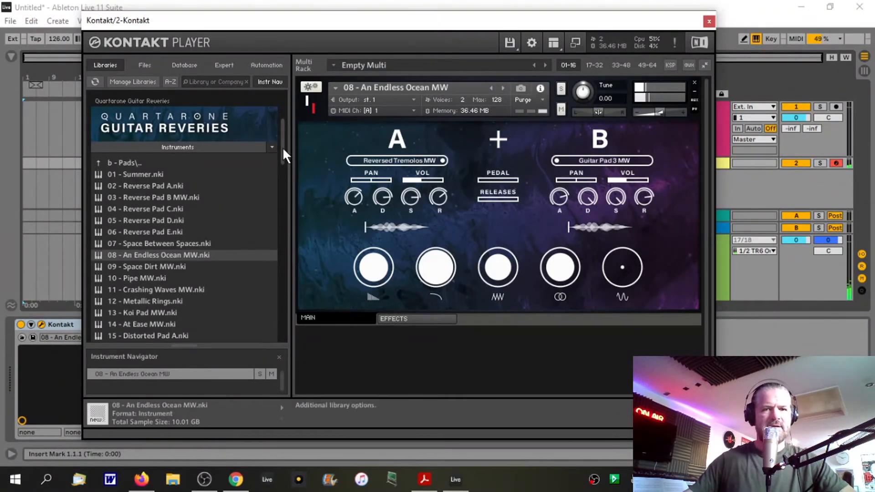
- Load '47 - Floating On Air MW.nki' in place of An Endless Ocean MW
scroll(down, 3)
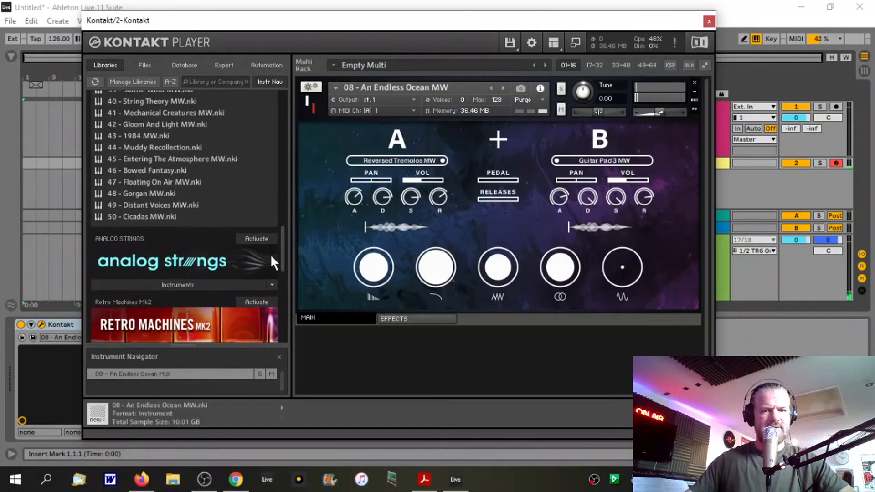
scroll(up, 3)
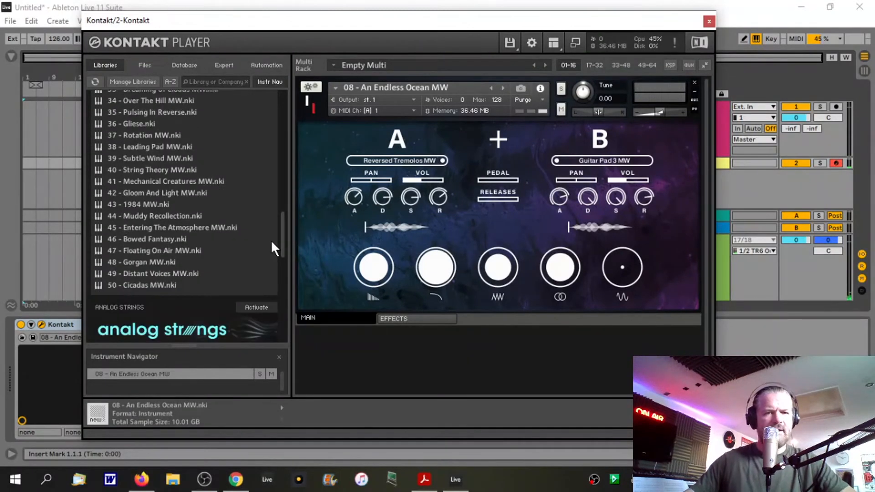
mouse_move(155, 263)
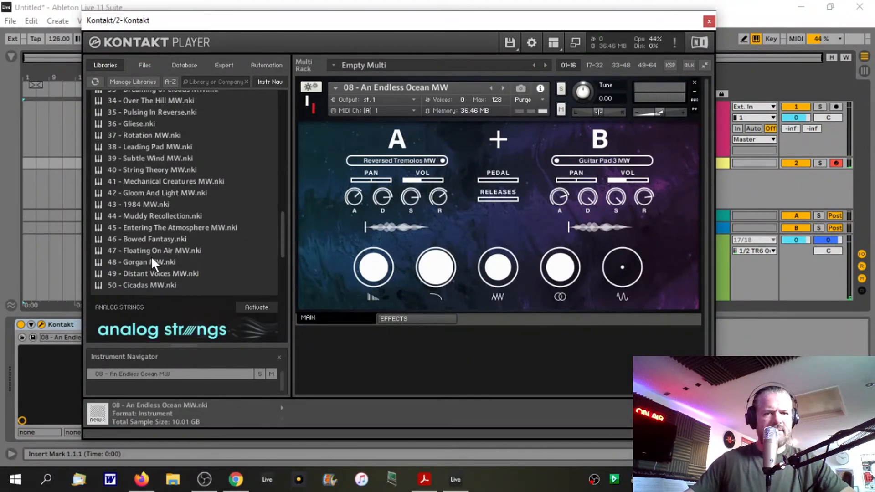
click(154, 250)
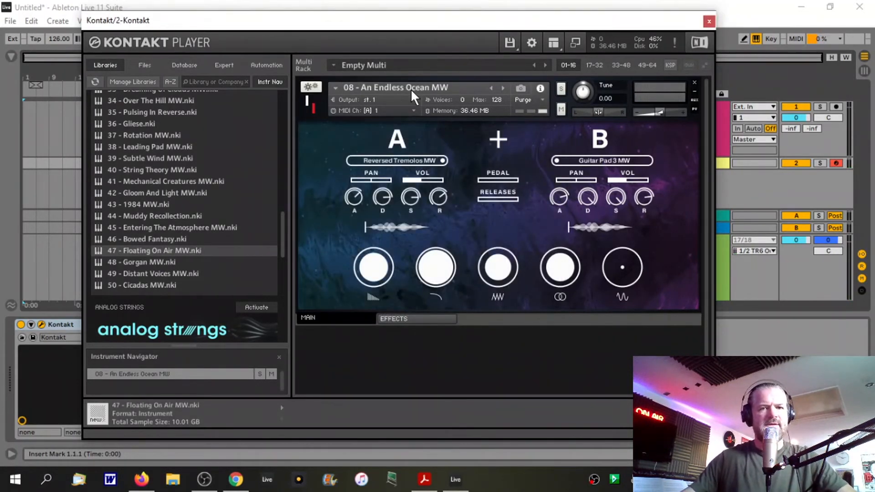
double_click(154, 250)
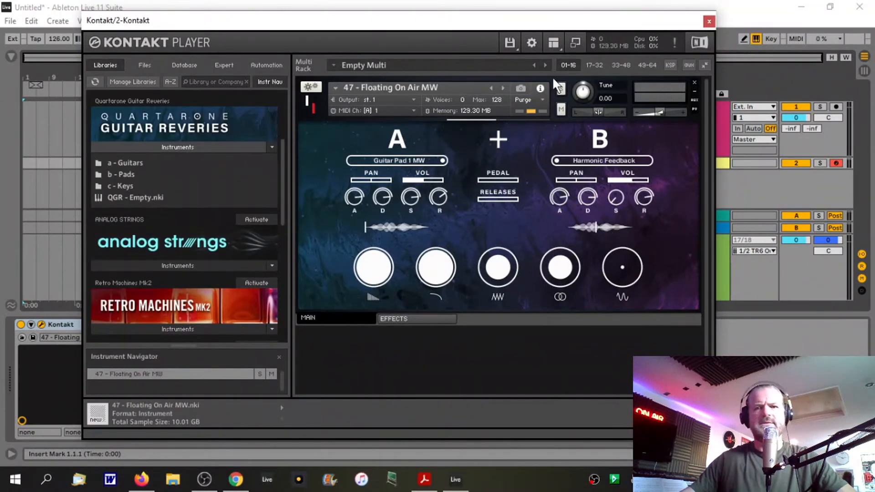
mouse_move(505, 187)
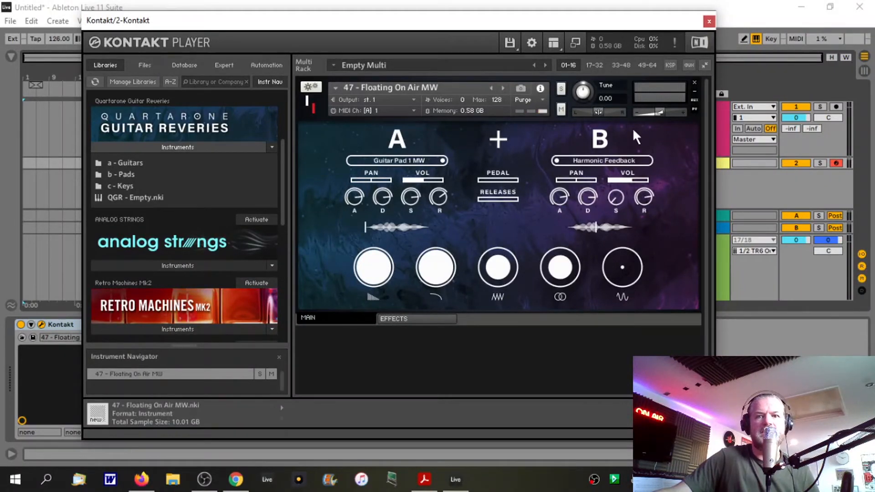
mouse_move(468, 126)
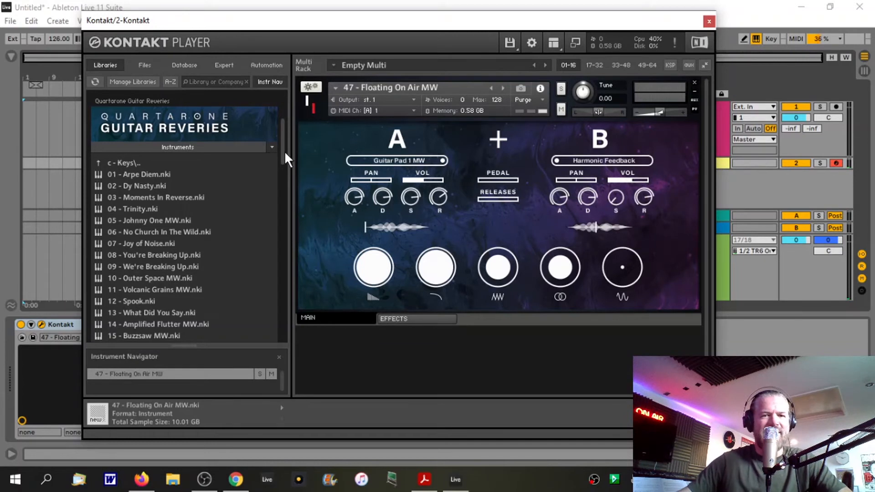
mouse_move(202, 265)
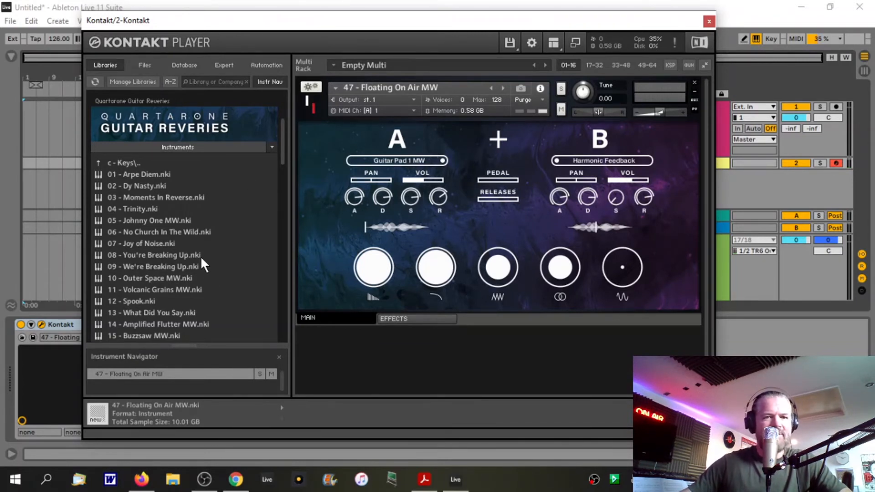
- Load 14 - Amplified Flutter MW from the Keys folder in place of Floating On Air MW
scroll(down, 3)
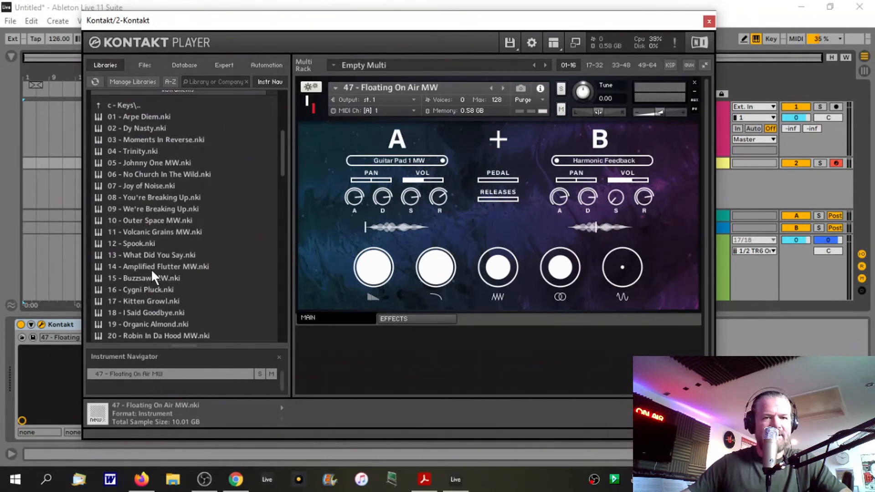
click(158, 266)
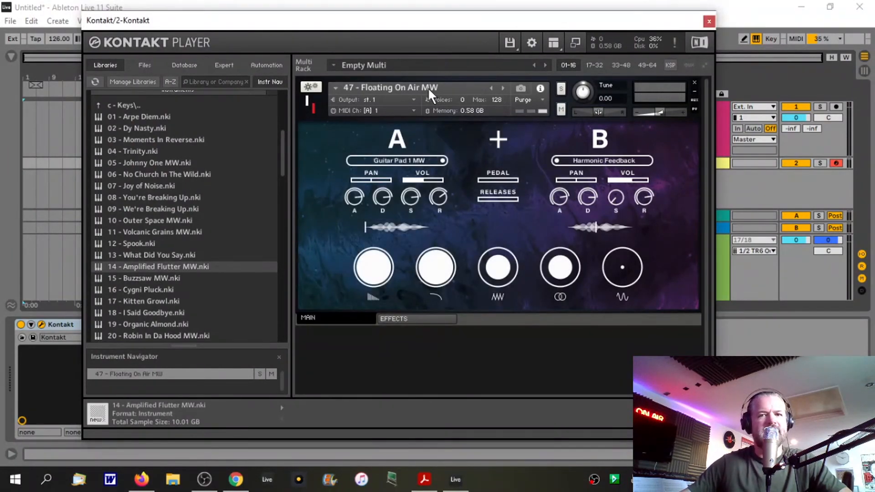
double_click(158, 266)
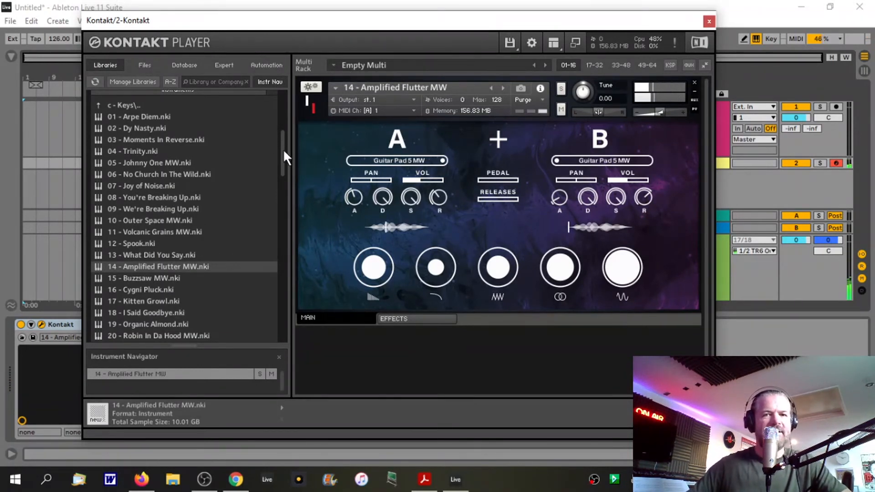
scroll(down, 3)
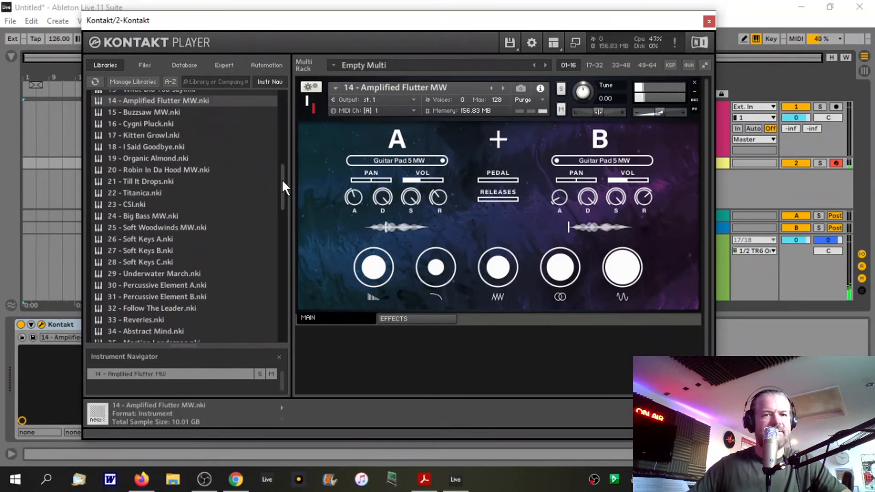
mouse_move(405, 98)
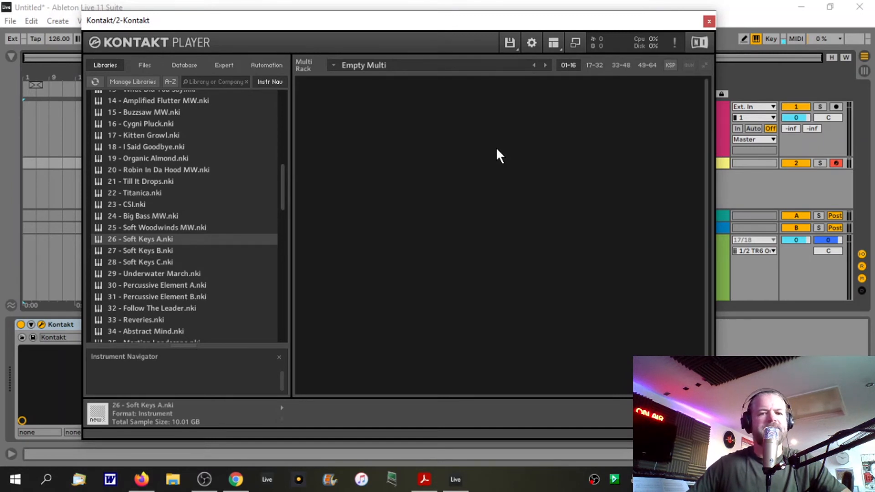
- Load 26 - Soft Keys A, pairing Harmonics 1 with Muted Guitar Keys, and browse the preset list
double_click(140, 238)
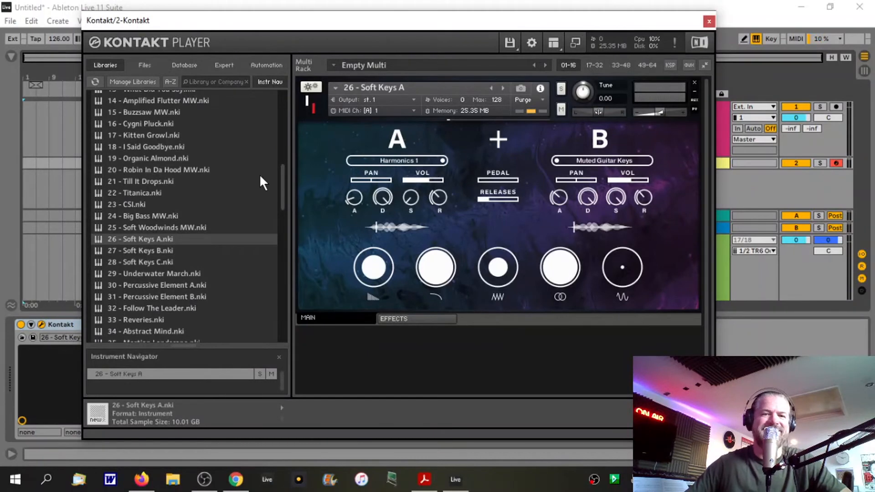
scroll(down, 3)
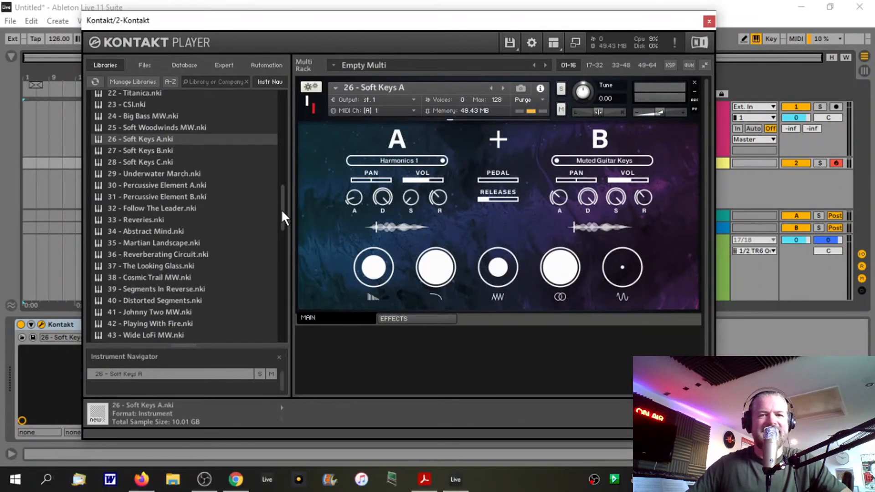
scroll(down, 3)
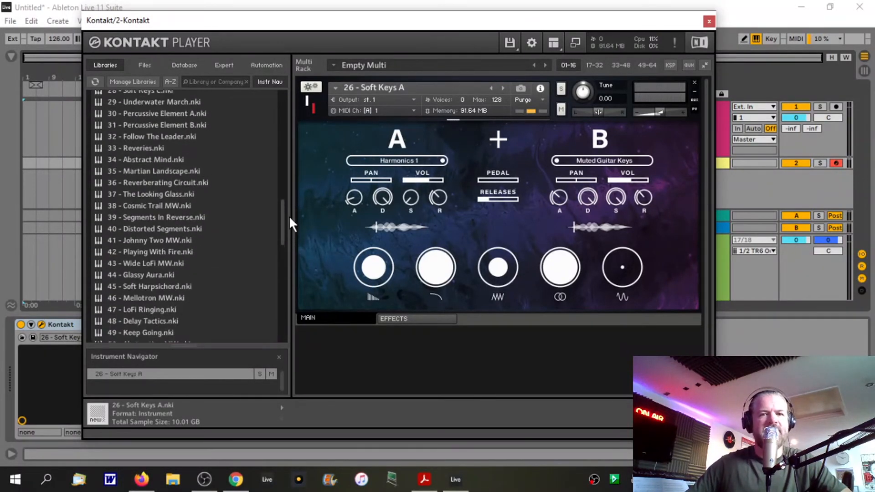
scroll(up, 3)
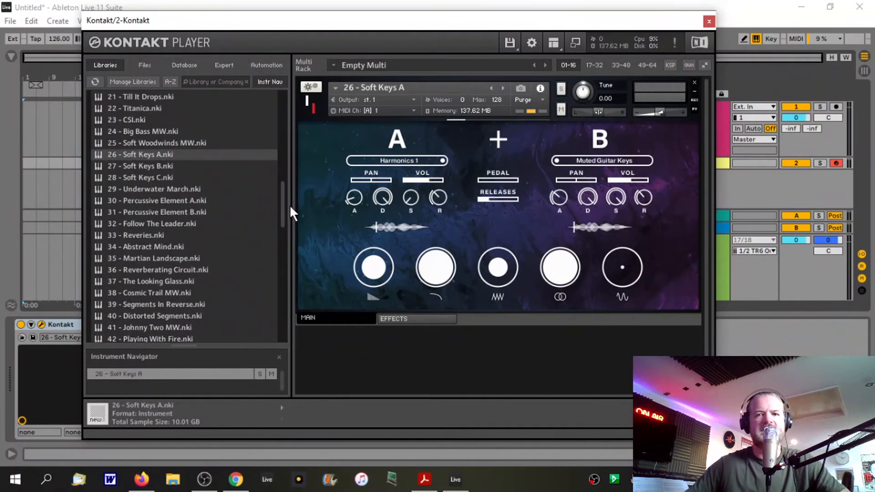
scroll(down, 3)
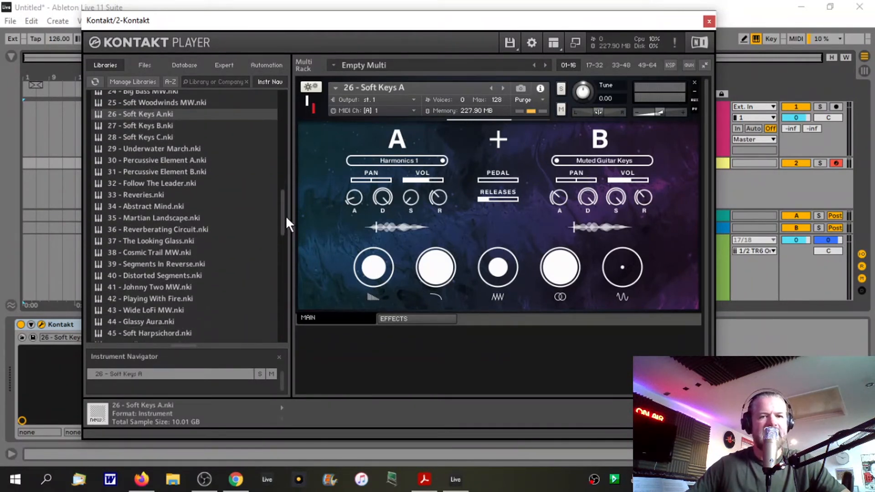
scroll(down, 3)
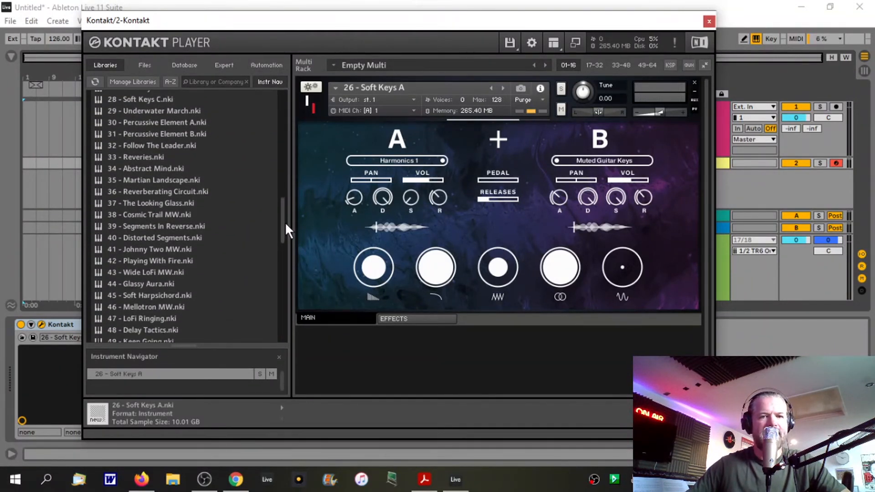
scroll(up, 3)
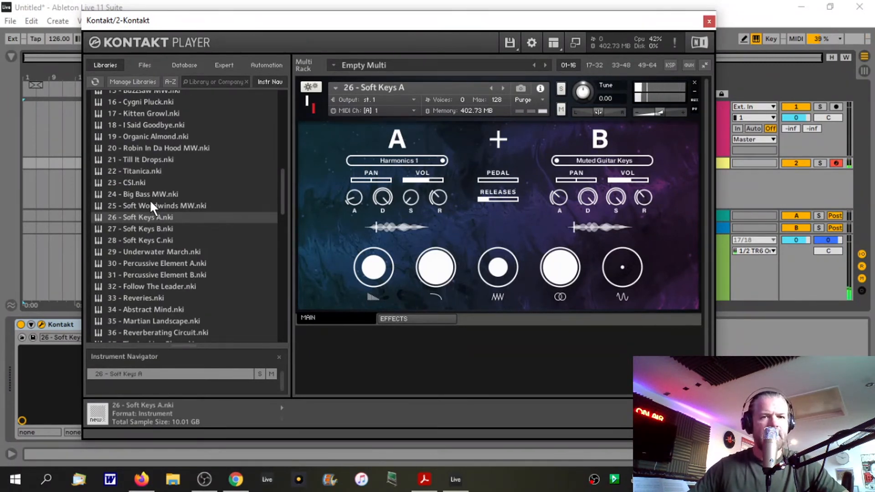
- Load 24 - Big Bass MW, with Guitar Pad 1 MW on layer A and layer B empty
click(141, 193)
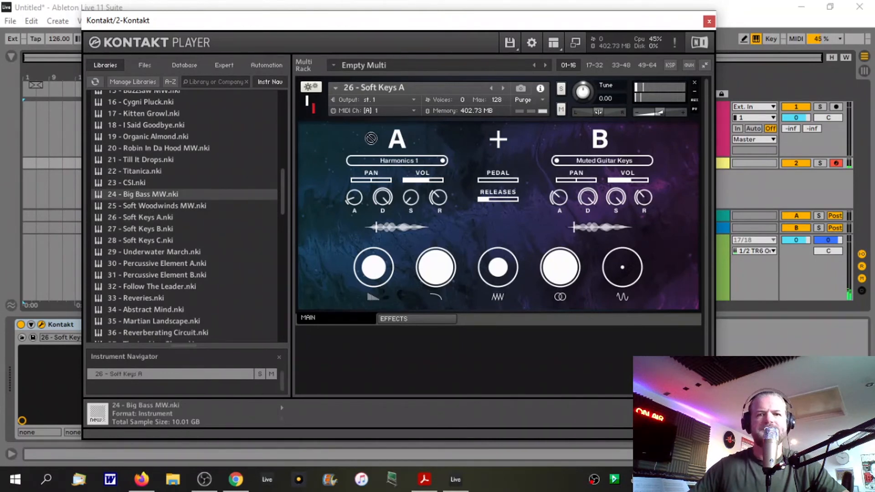
double_click(142, 194)
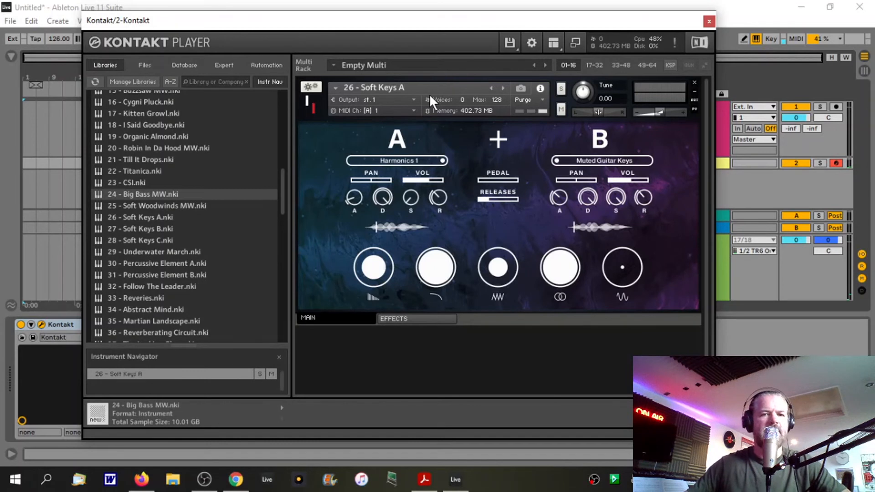
mouse_move(410, 139)
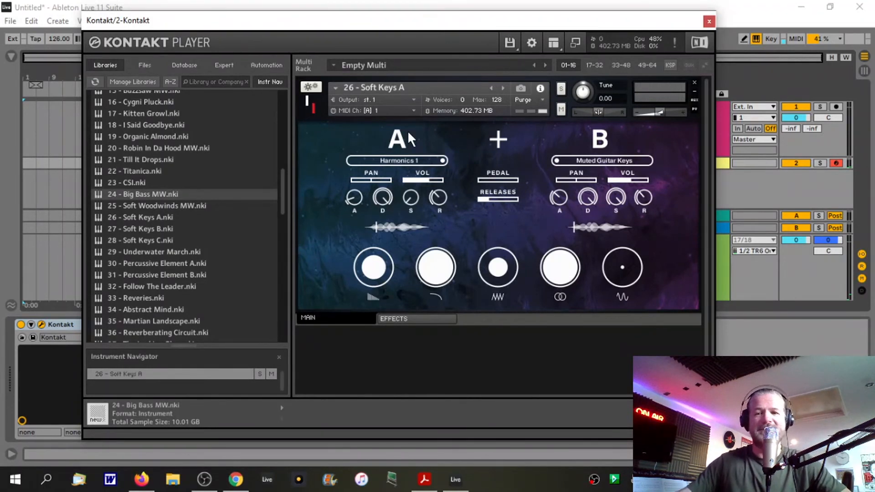
double_click(143, 194)
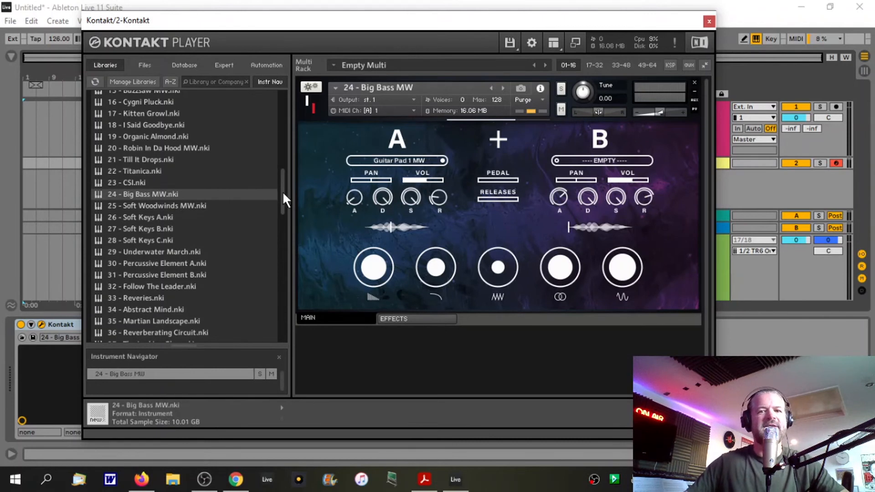
scroll(down, 3)
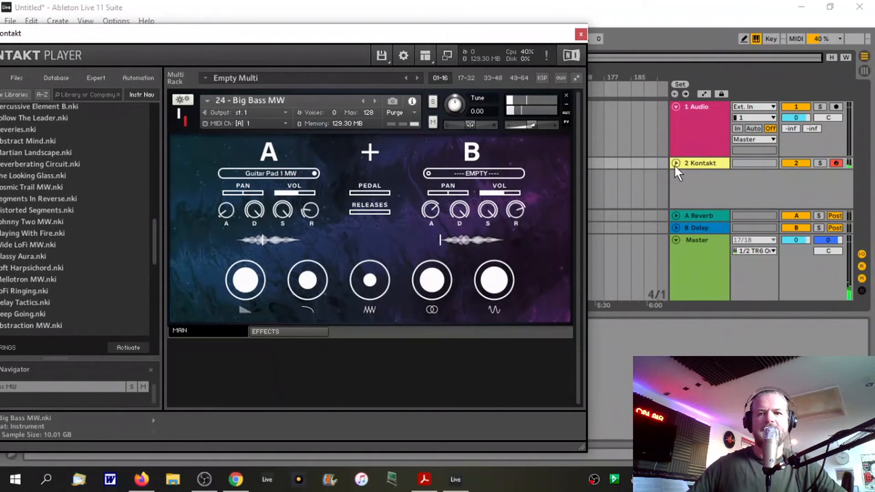
- Bring Keys presets 31-50 into view and select 48 - Delay Tactics
click(699, 162)
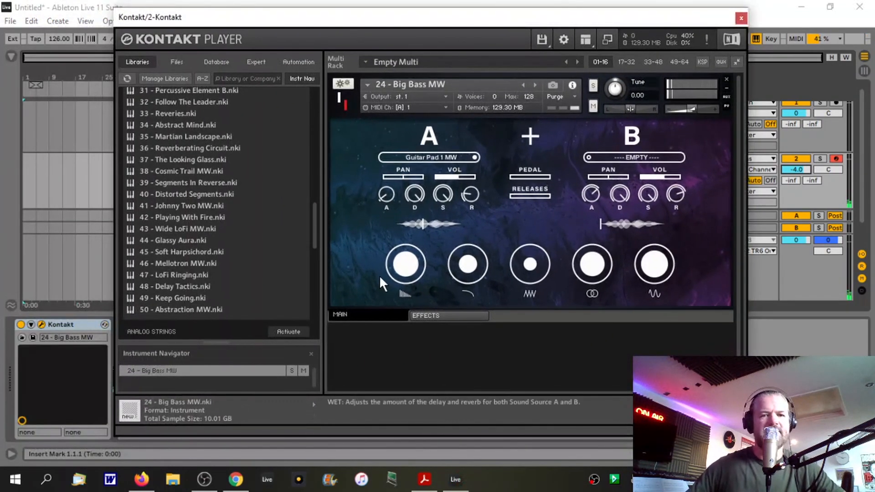
mouse_move(144, 331)
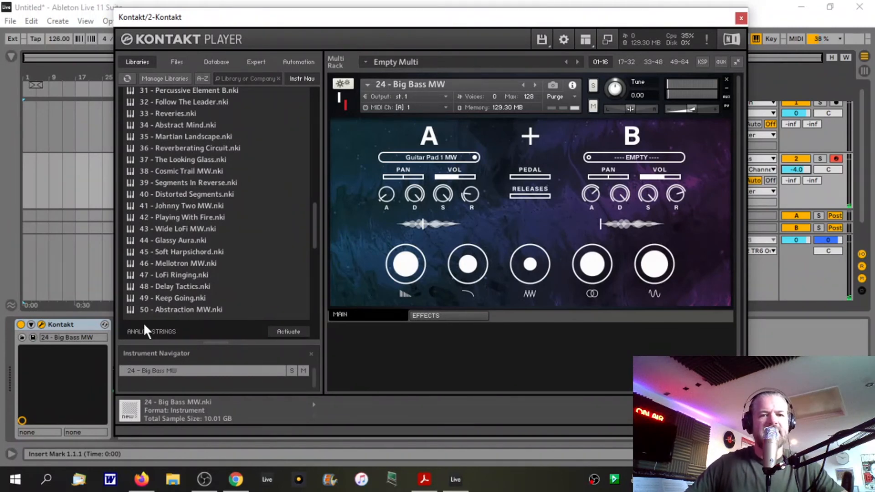
click(174, 286)
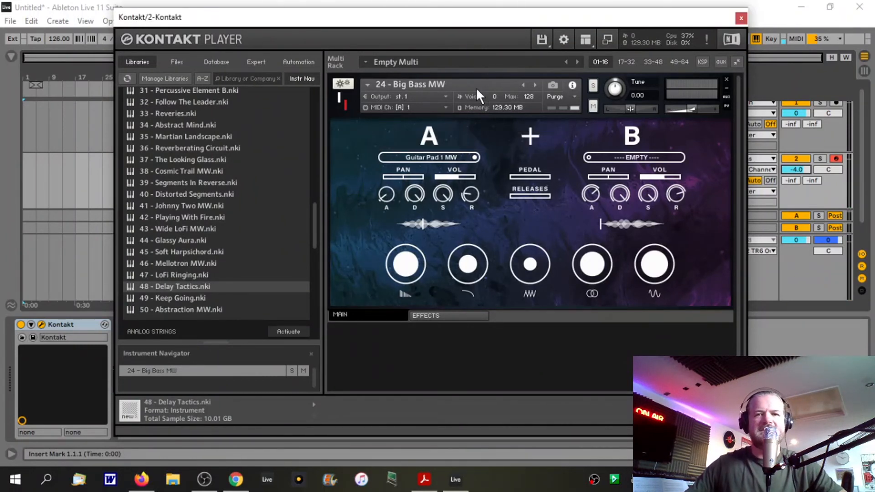
- Load 48 - Delay Tactics, pairing Muted Long with Muted Short, and audition it
double_click(177, 286)
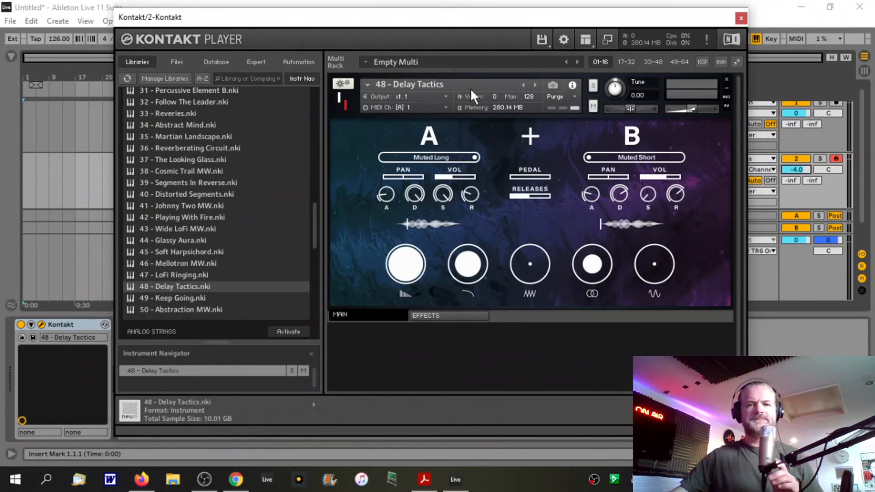
mouse_move(471, 176)
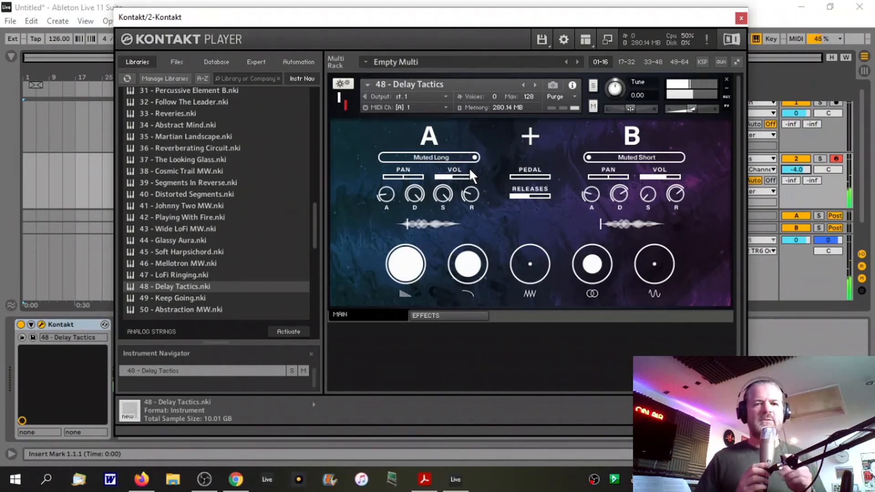
mouse_move(257, 249)
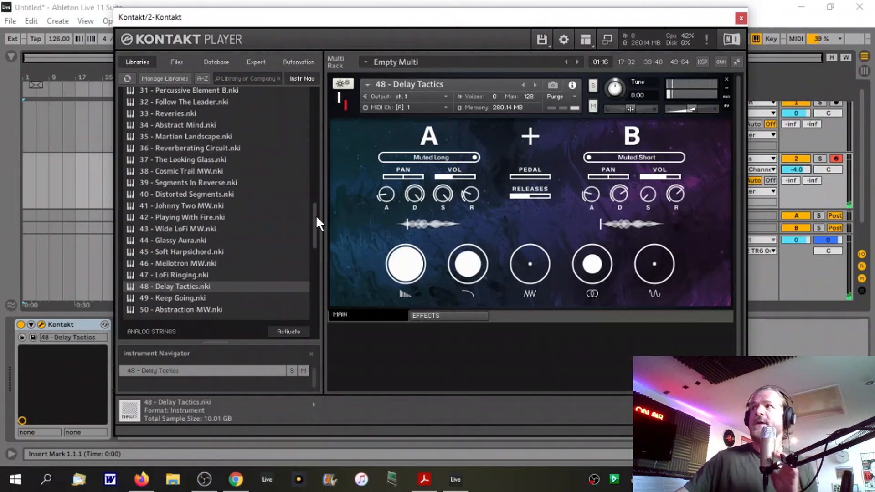
- Scroll the browser back up to Quartarone Guitar Reveries' Guitars, Pads and Keys folders
scroll(up, 3)
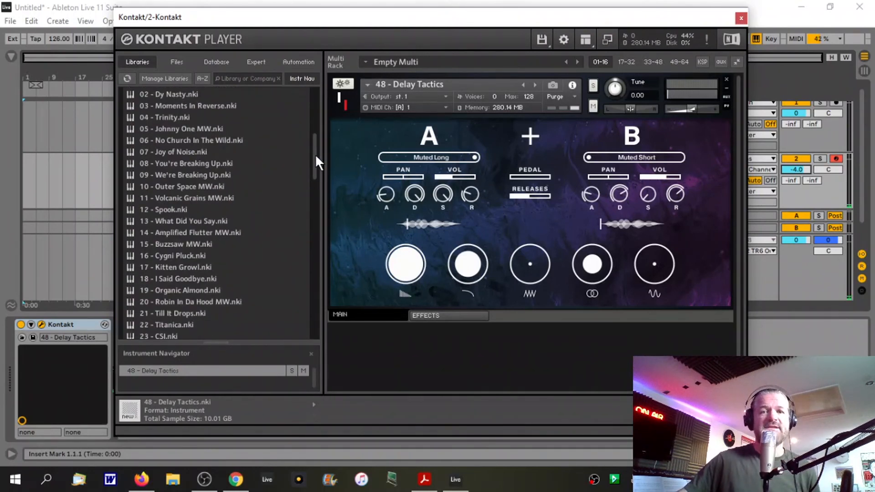
scroll(up, 3)
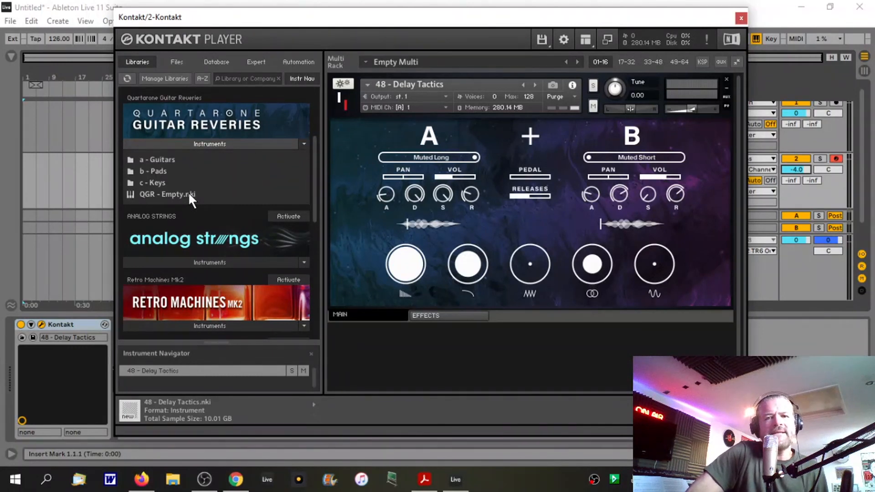
mouse_move(421, 267)
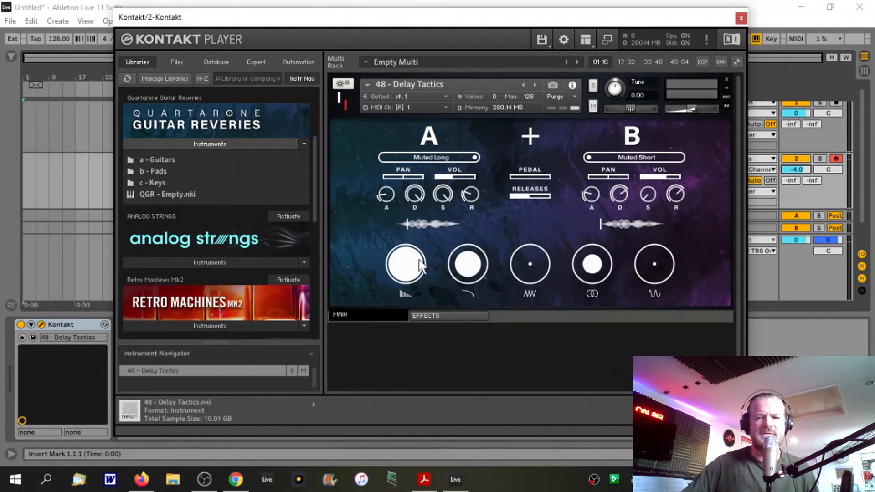
mouse_move(467, 263)
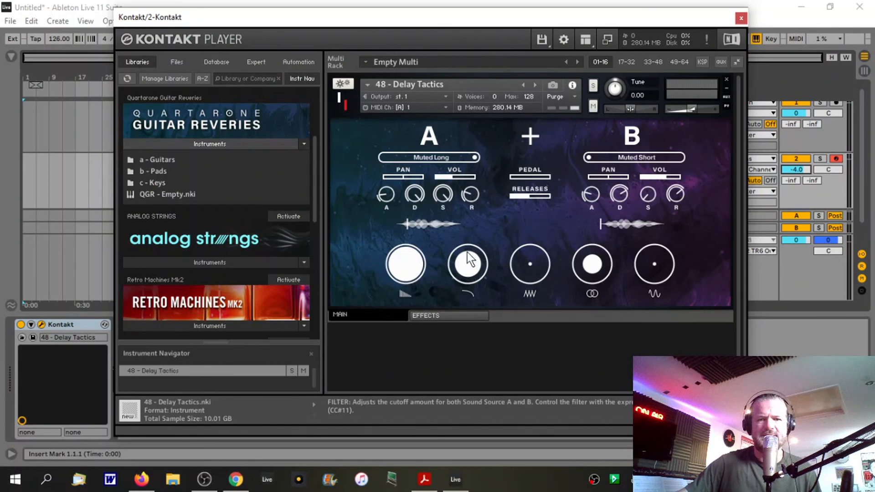
click(448, 315)
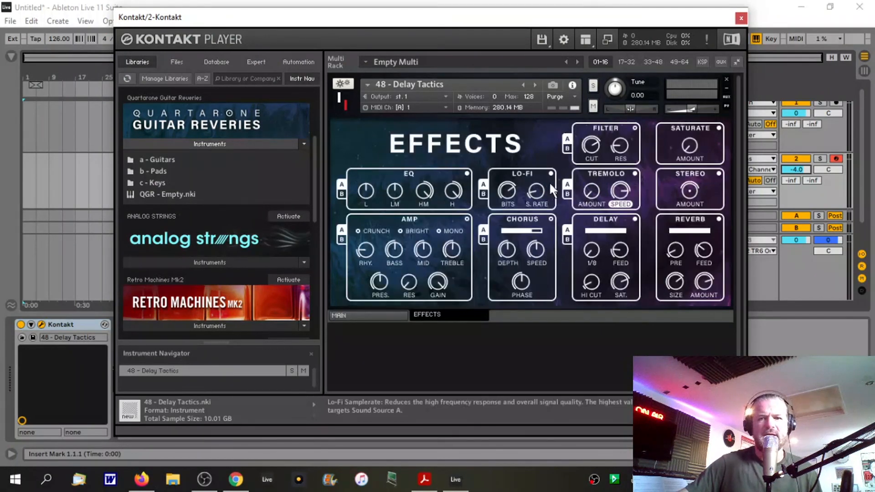
mouse_move(482, 206)
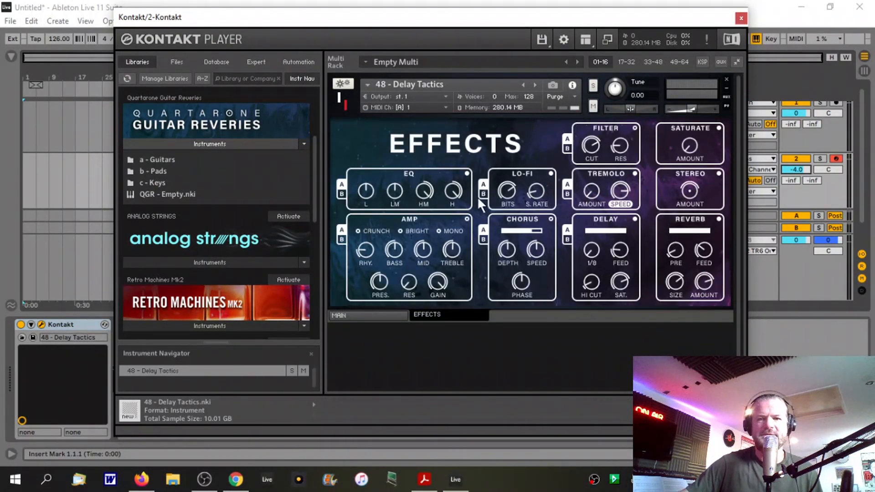
mouse_move(380, 323)
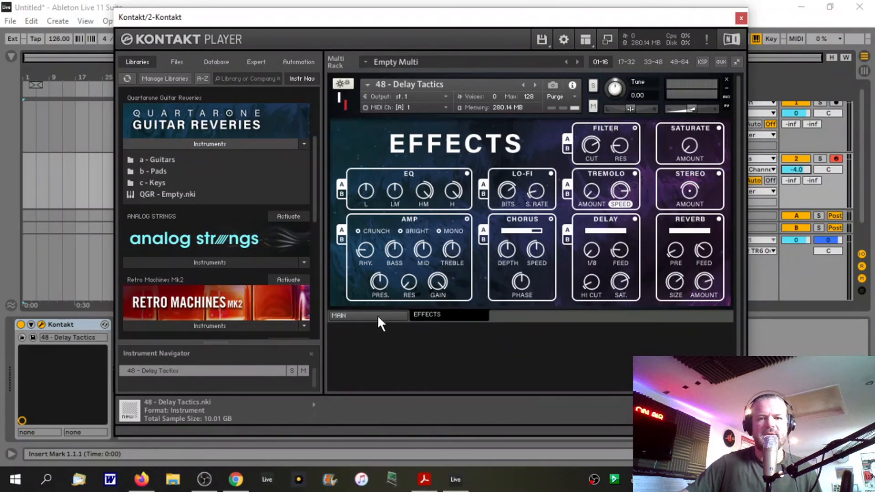
click(338, 315)
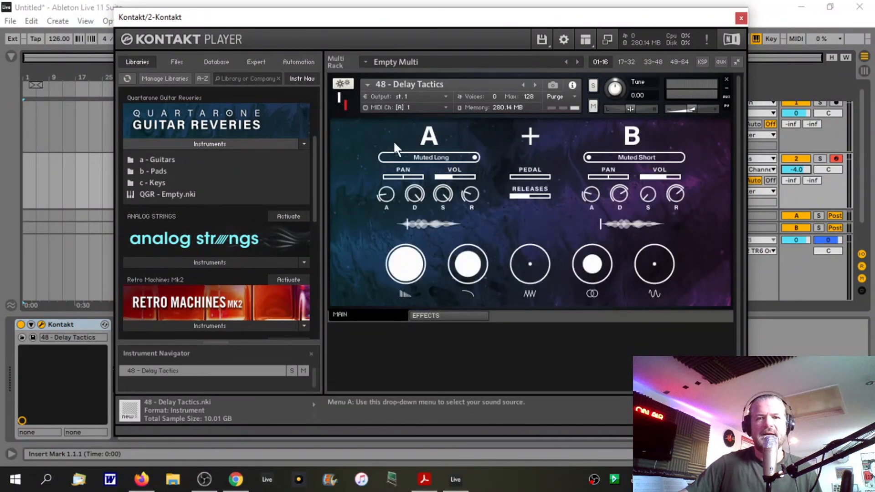
click(427, 157)
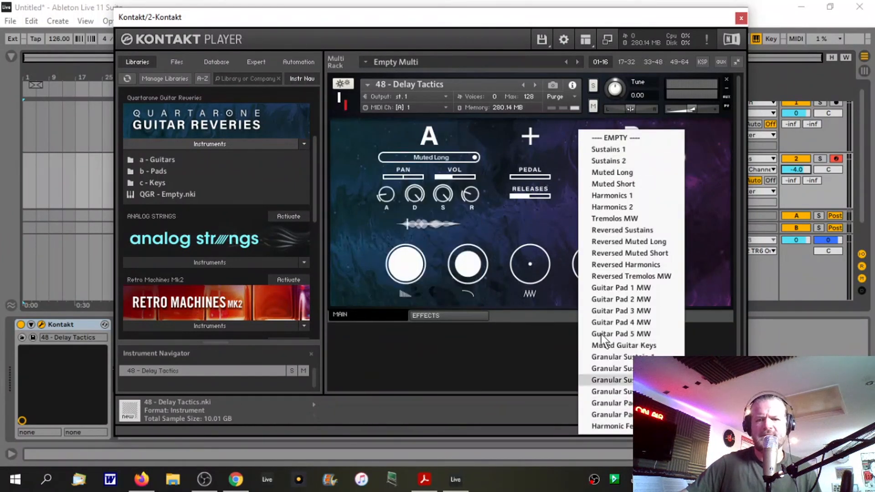
click(613, 184)
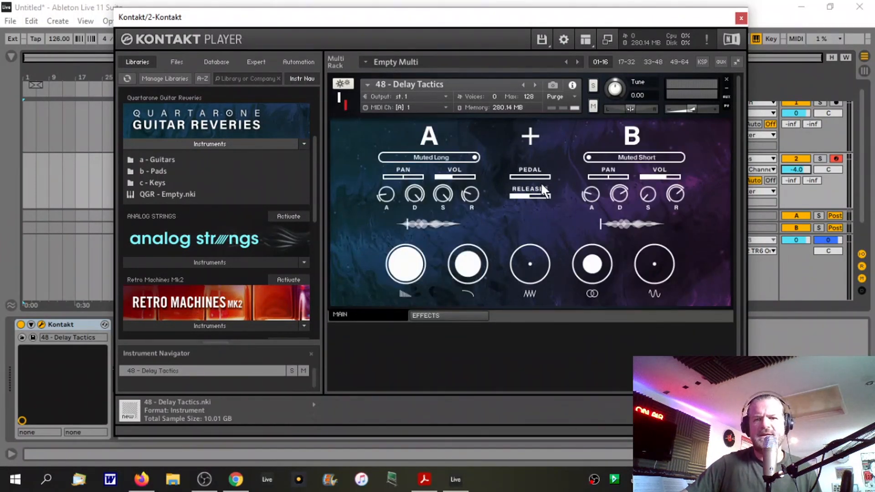
mouse_move(564, 218)
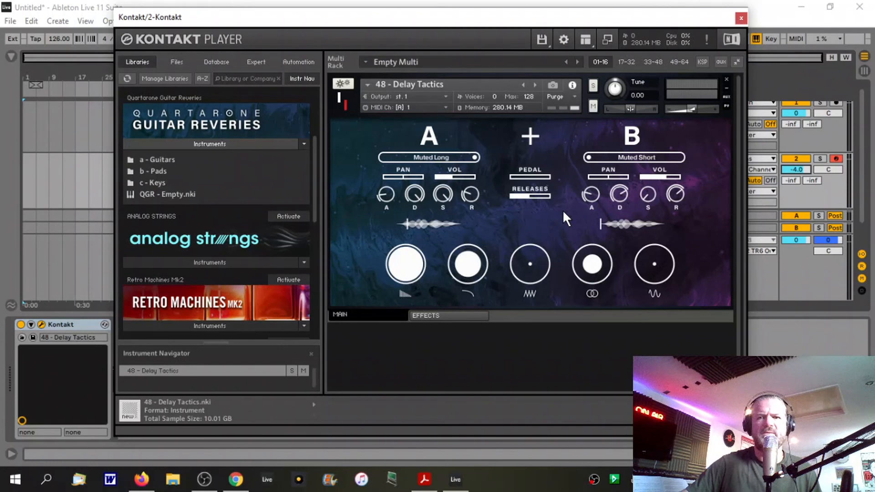